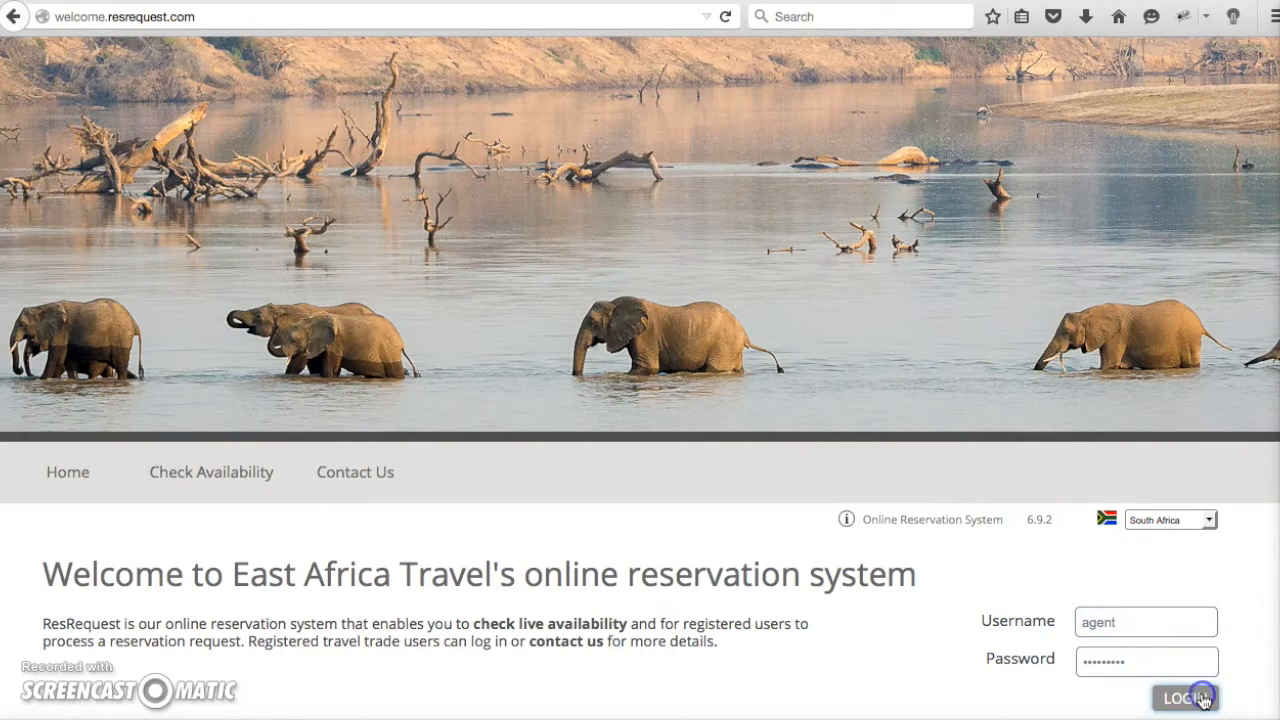
Log in to ResRequest to reach the October 2015 availability calendar.
{"action": "left_click", "coordinate": [1185, 697]}
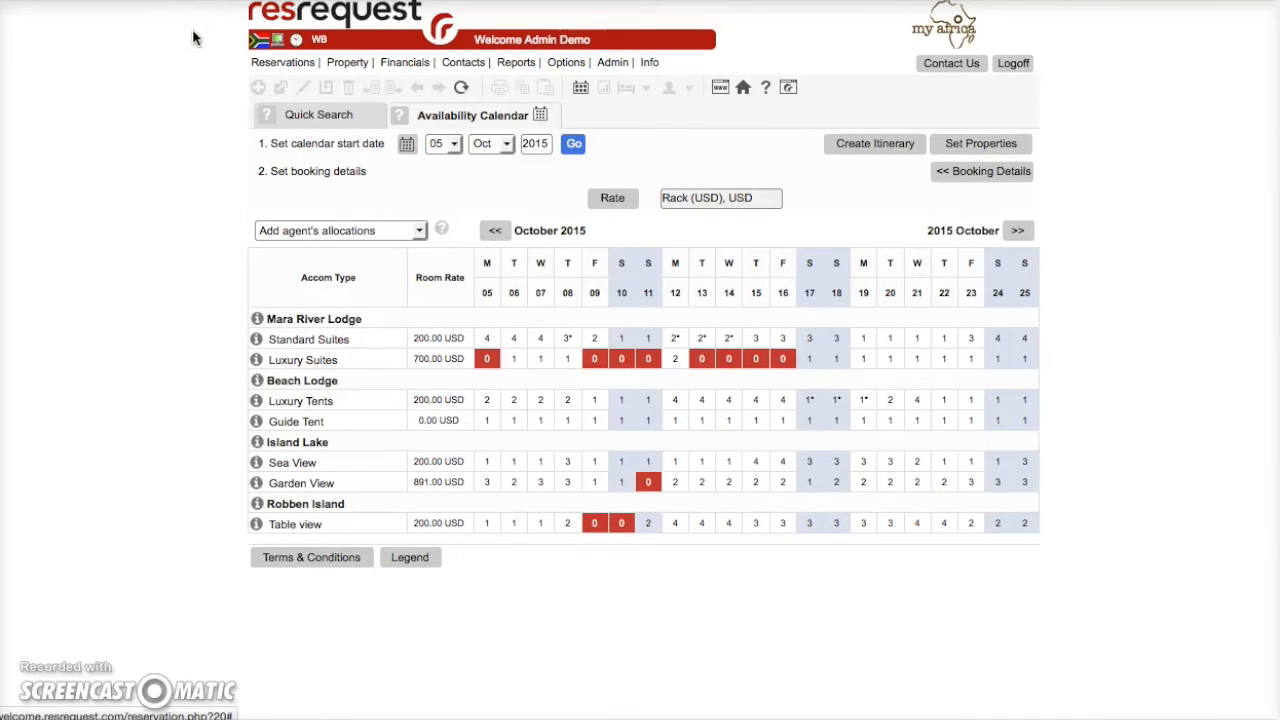
{"action": "left_click", "coordinate": [515, 62]}
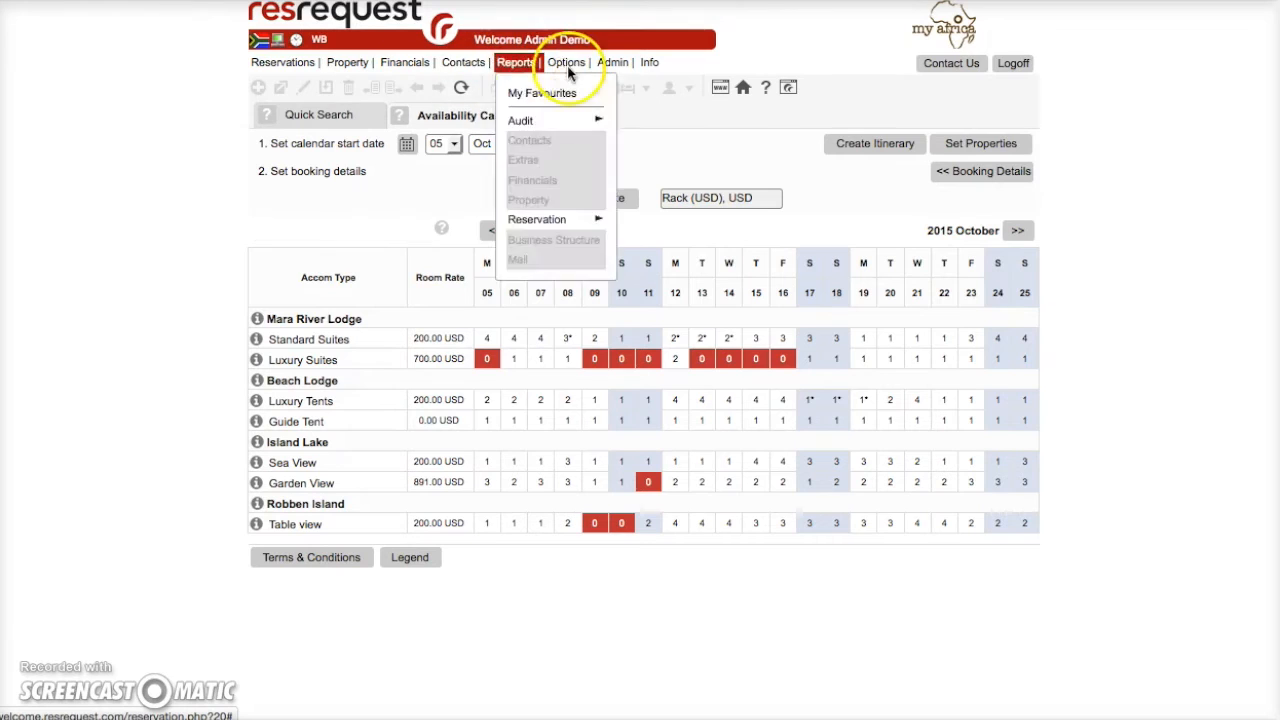
{"action": "left_click", "coordinate": [566, 62]}
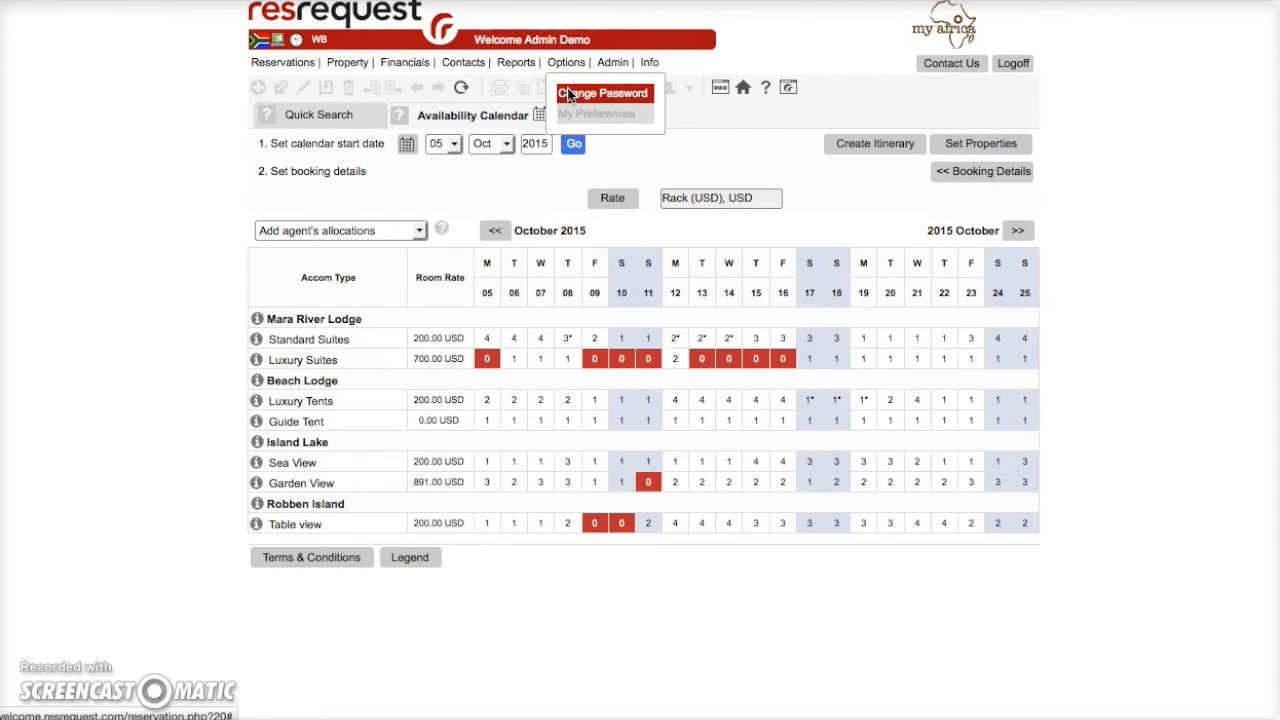
{"action": "left_click", "coordinate": [603, 93]}
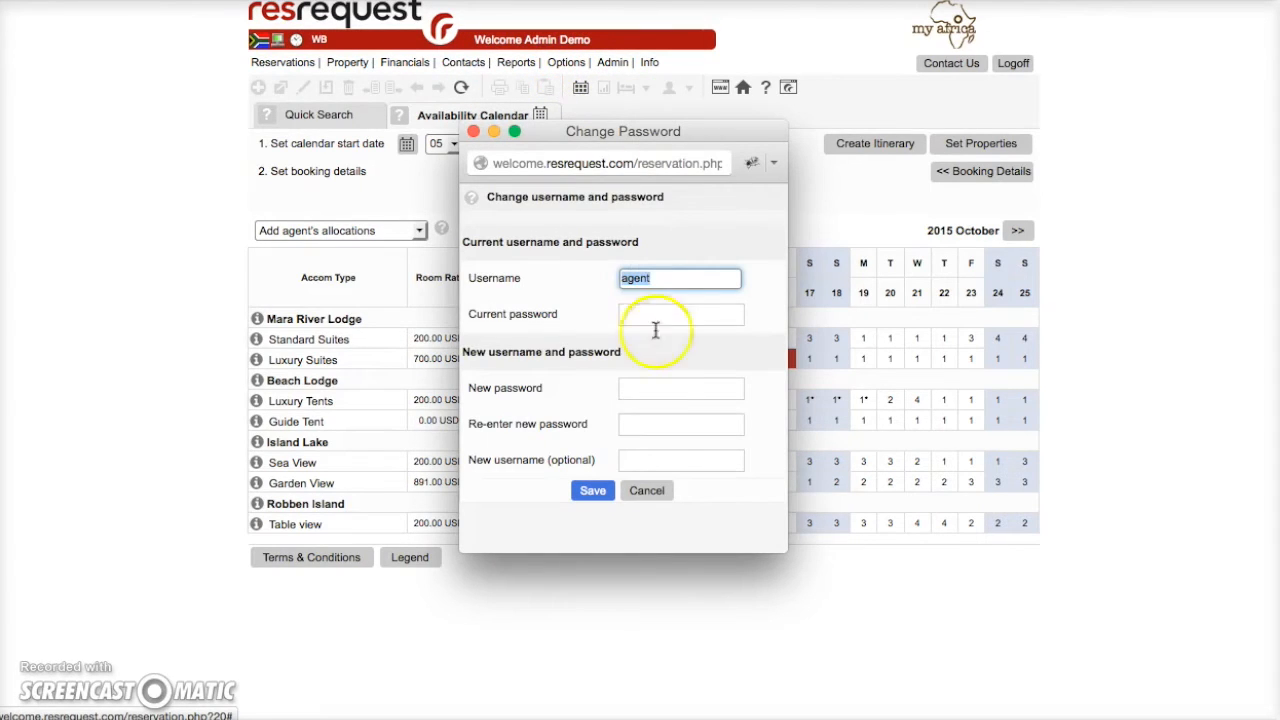
{"action": "left_click", "coordinate": [646, 490]}
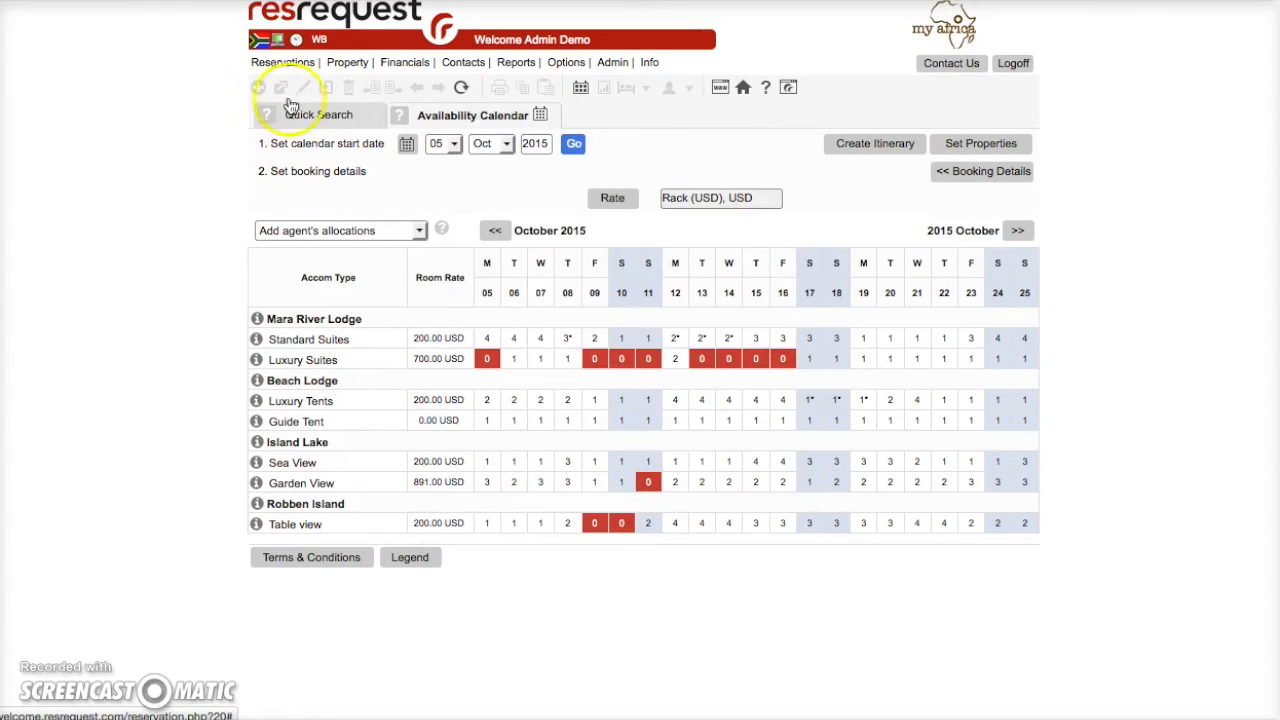
{"action": "left_click", "coordinate": [283, 62]}
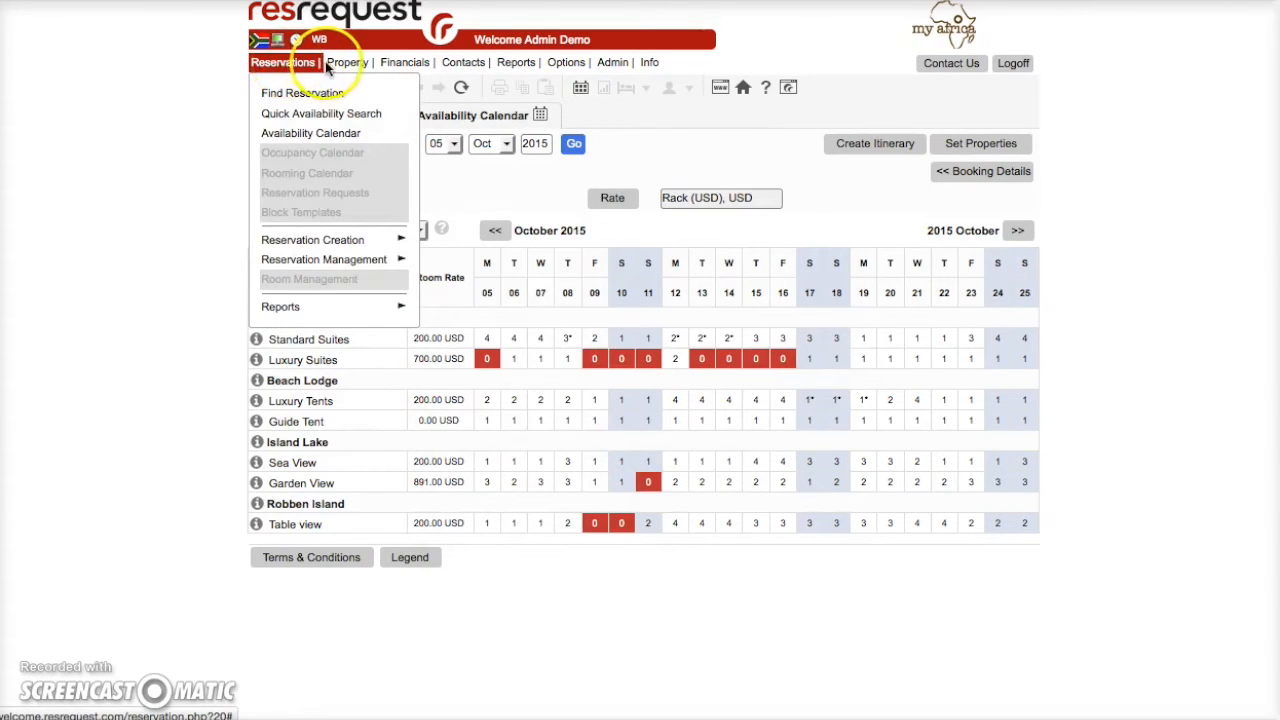
{"action": "left_click", "coordinate": [347, 62]}
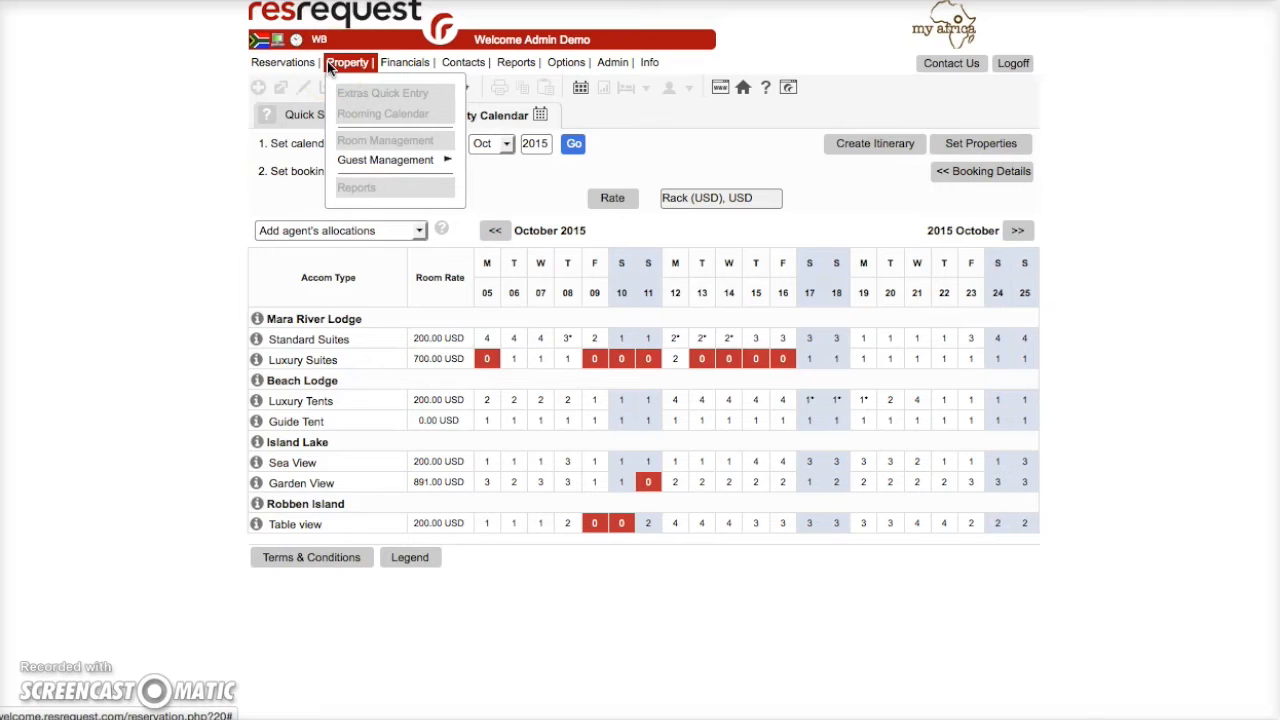
{"action": "left_click", "coordinate": [282, 62]}
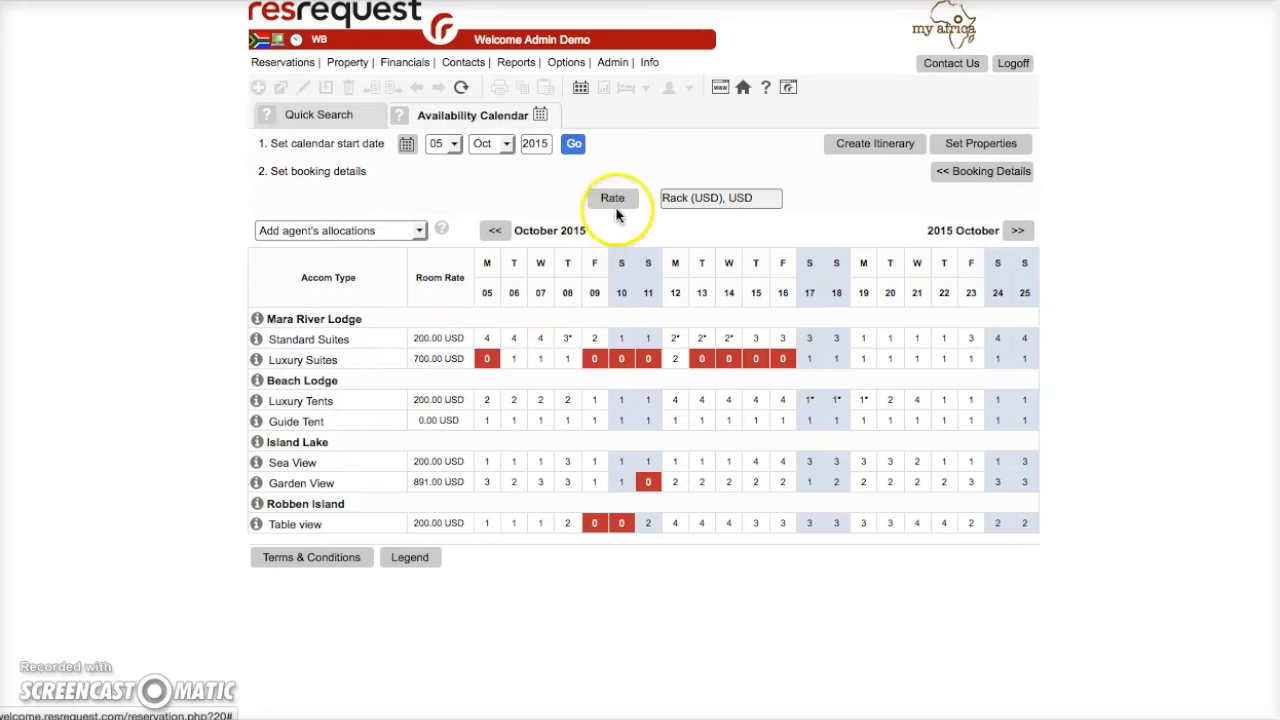
{"action": "left_click", "coordinate": [612, 198]}
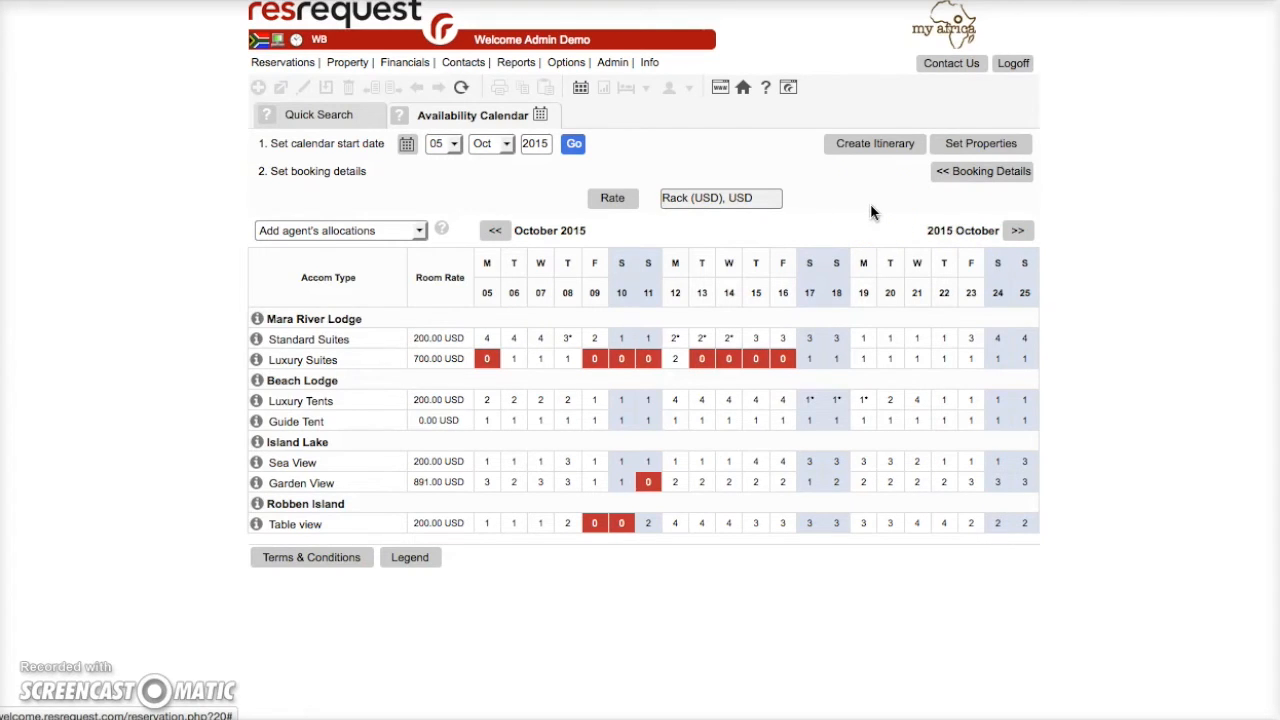
{"action": "left_click", "coordinate": [283, 62]}
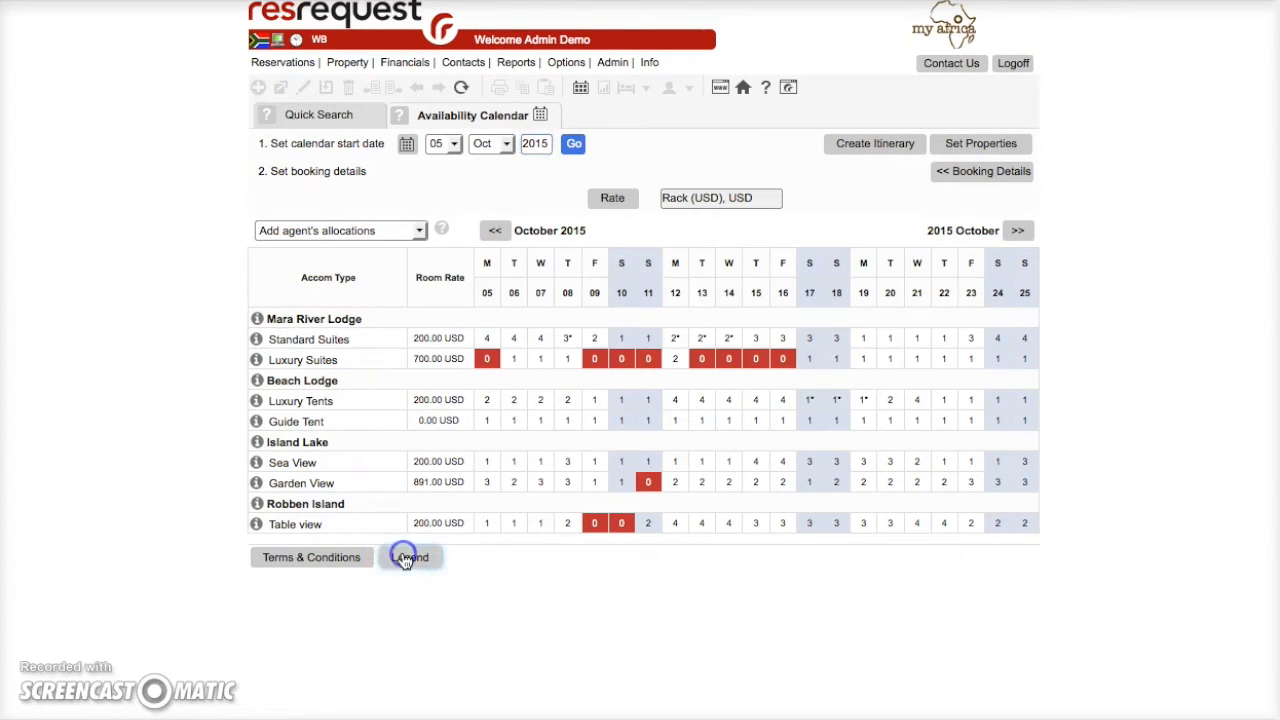
{"action": "left_click", "coordinate": [411, 557]}
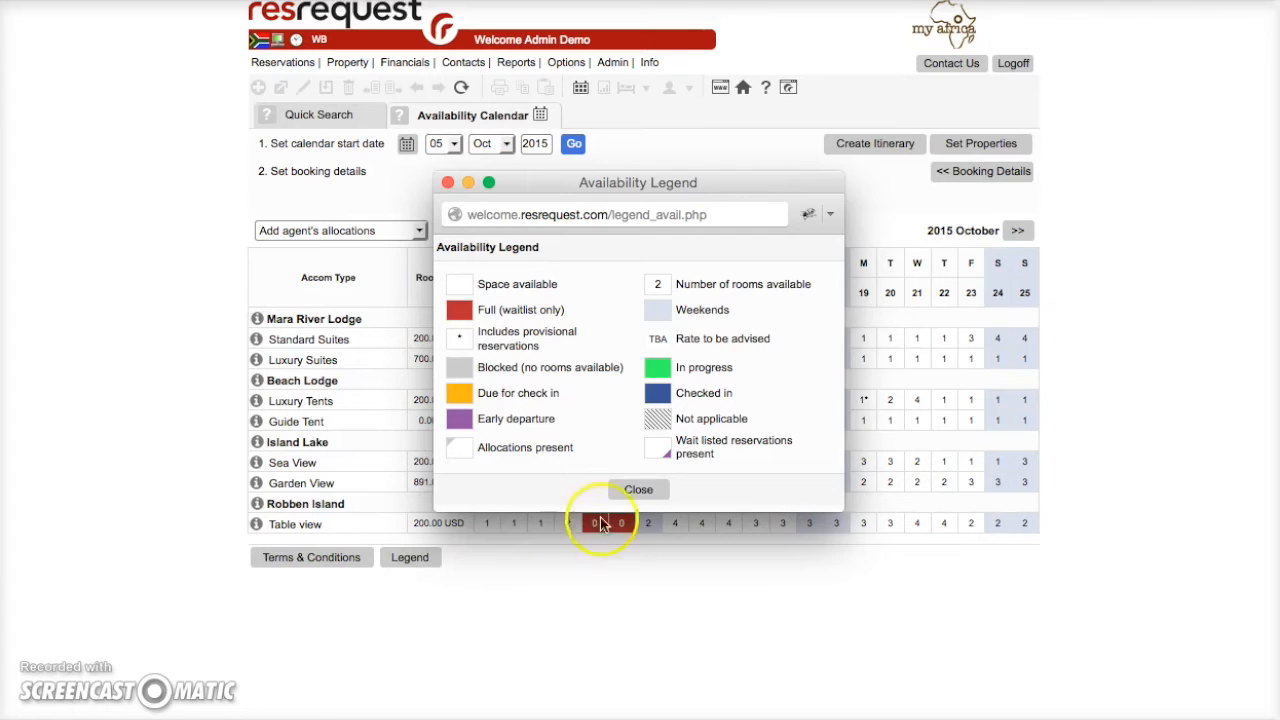
{"action": "left_click", "coordinate": [638, 489]}
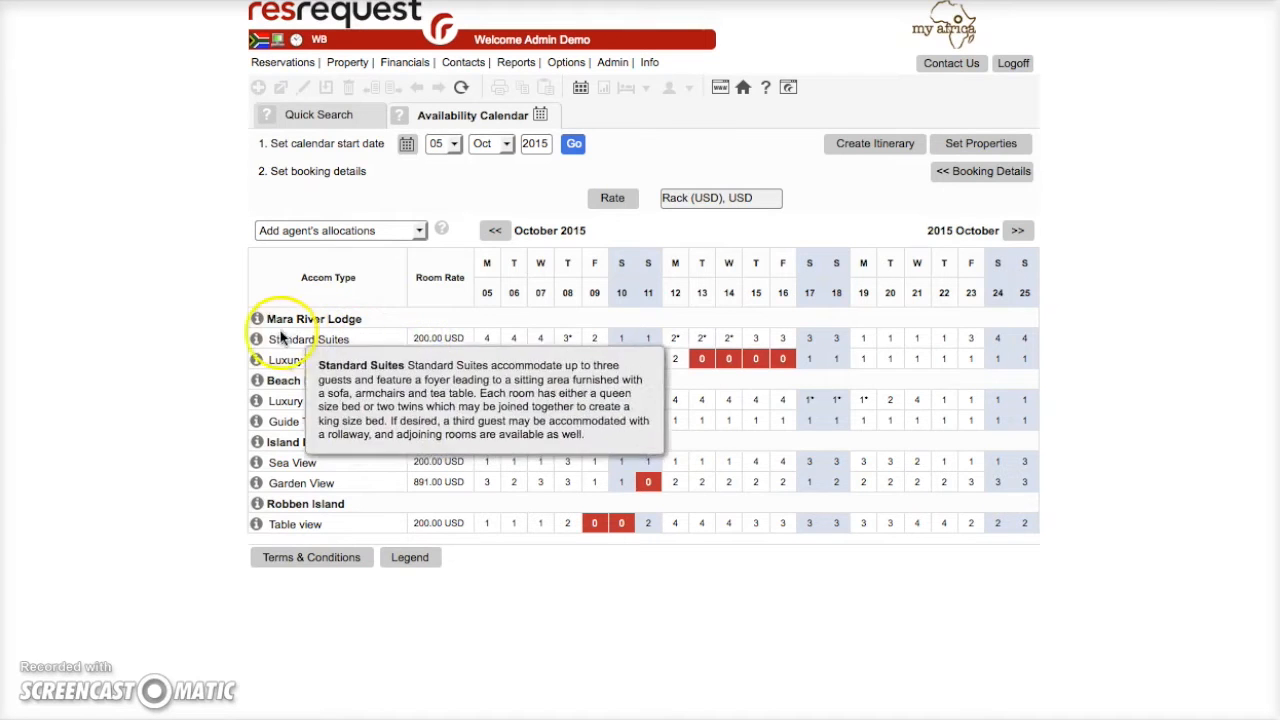
View the Mara River Lodge description and photos, then close the popup.
{"action": "left_click", "coordinate": [256, 318]}
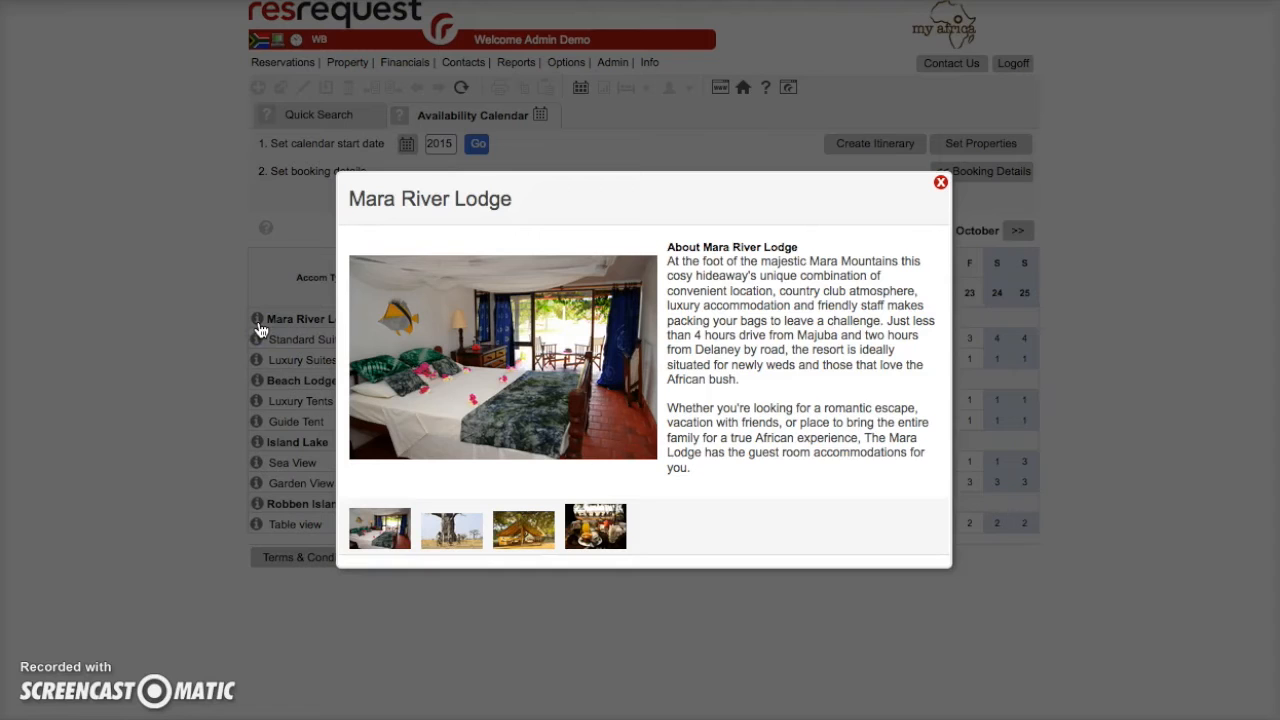
{"action": "mouse_move", "coordinate": [816, 265]}
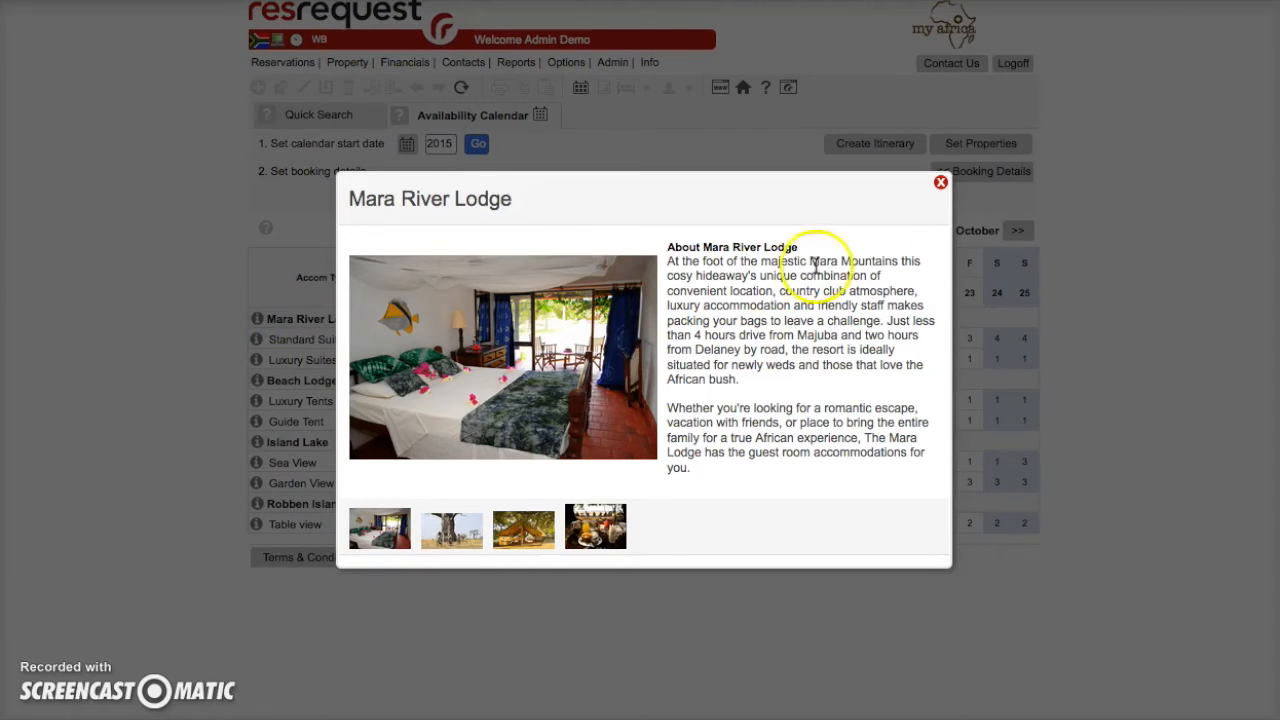
{"action": "left_click", "coordinate": [939, 182]}
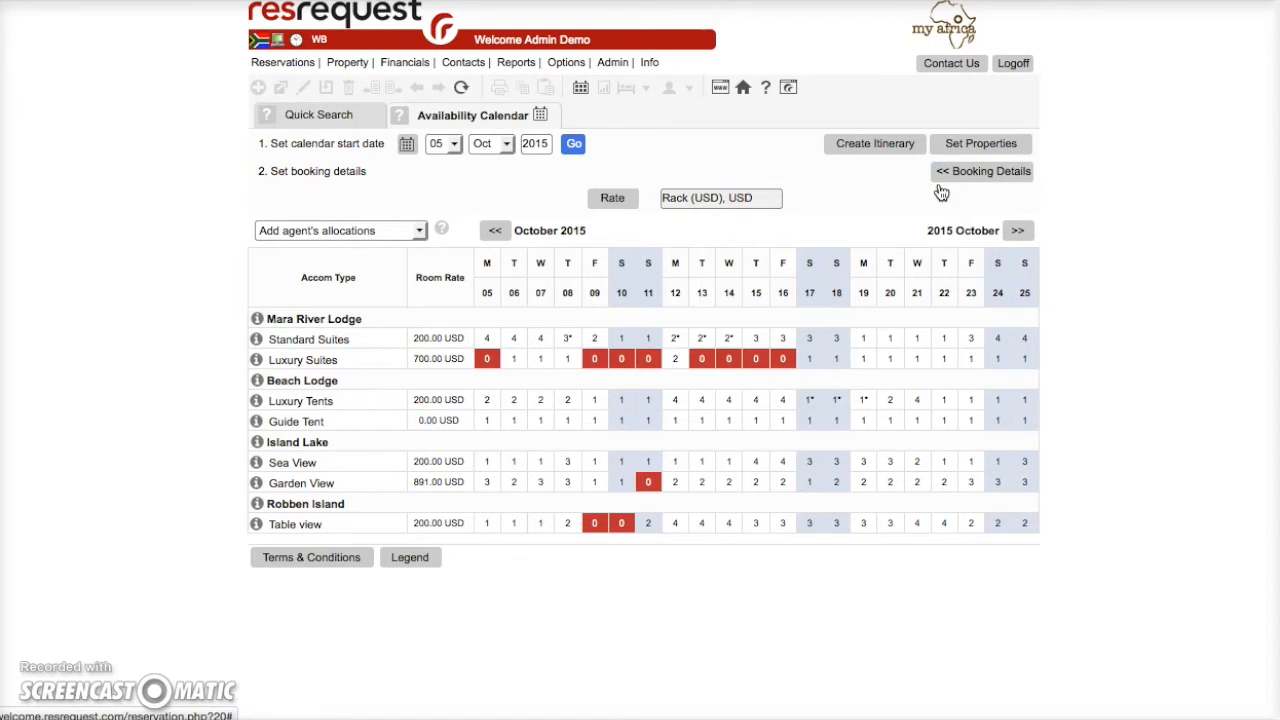
{"action": "mouse_move", "coordinate": [1045, 272]}
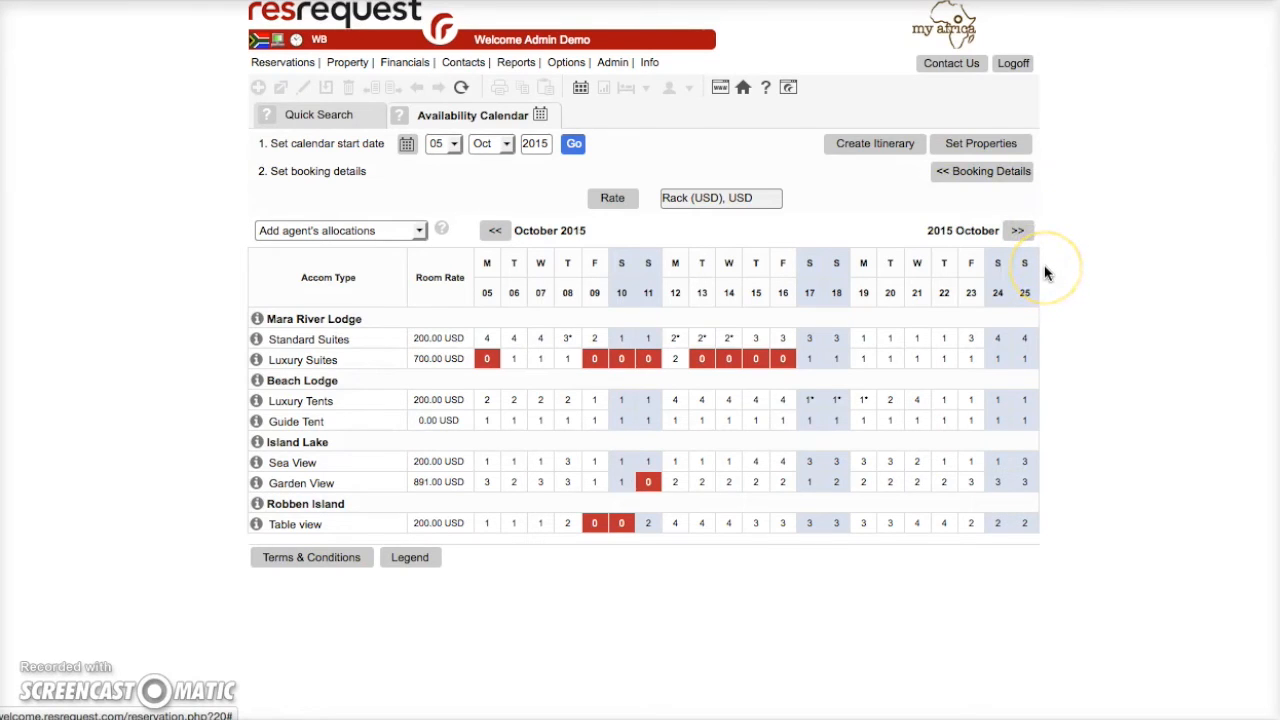
{"action": "mouse_move", "coordinate": [1031, 278]}
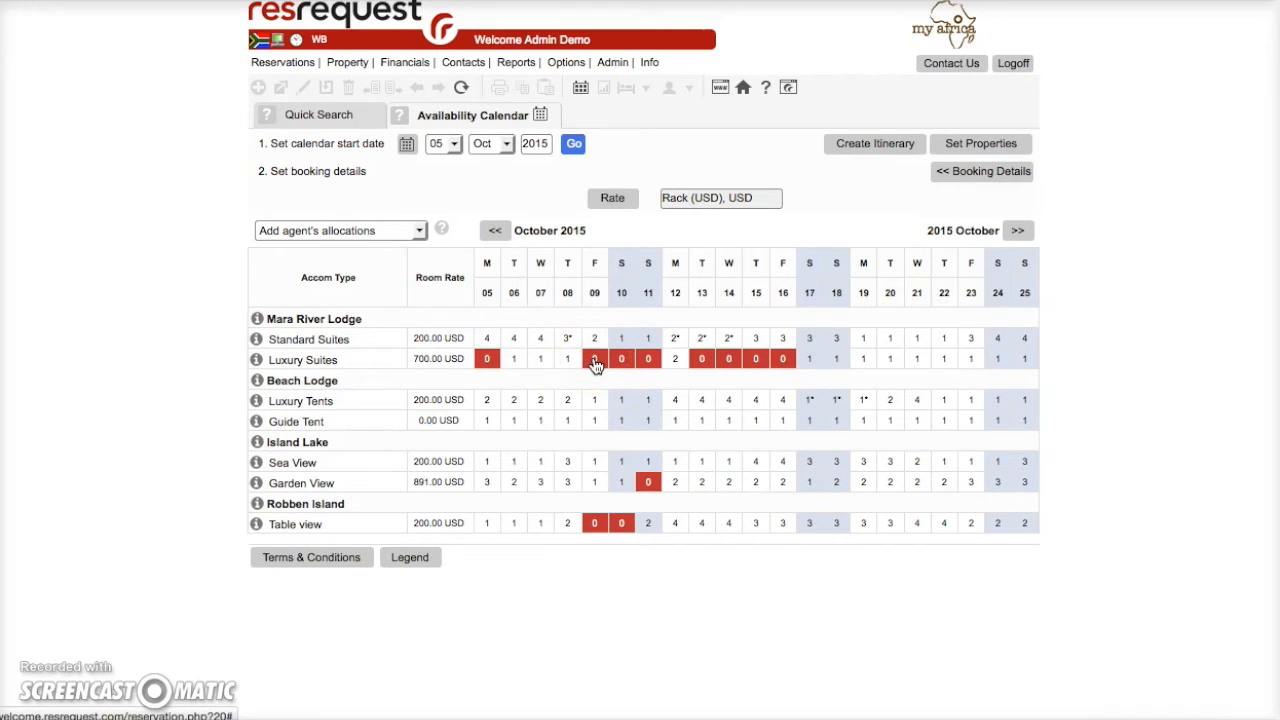
{"action": "mouse_move", "coordinate": [233, 203]}
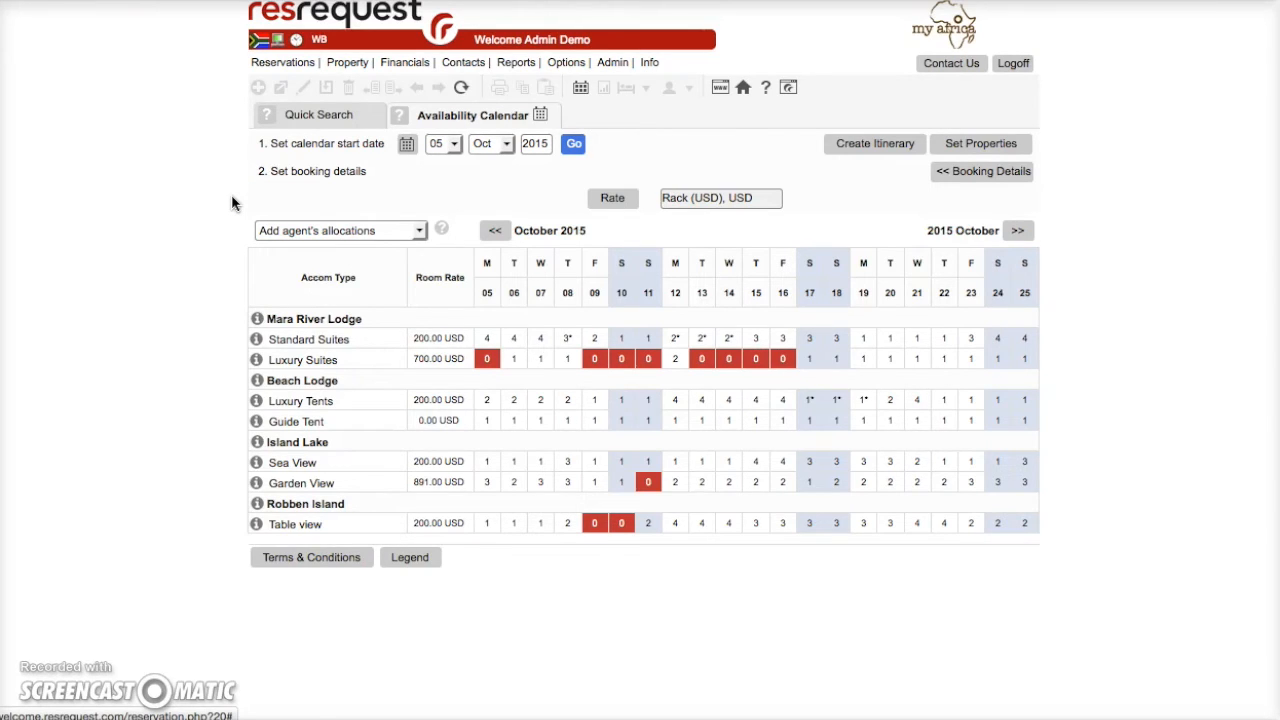
{"action": "mouse_move", "coordinate": [425, 175]}
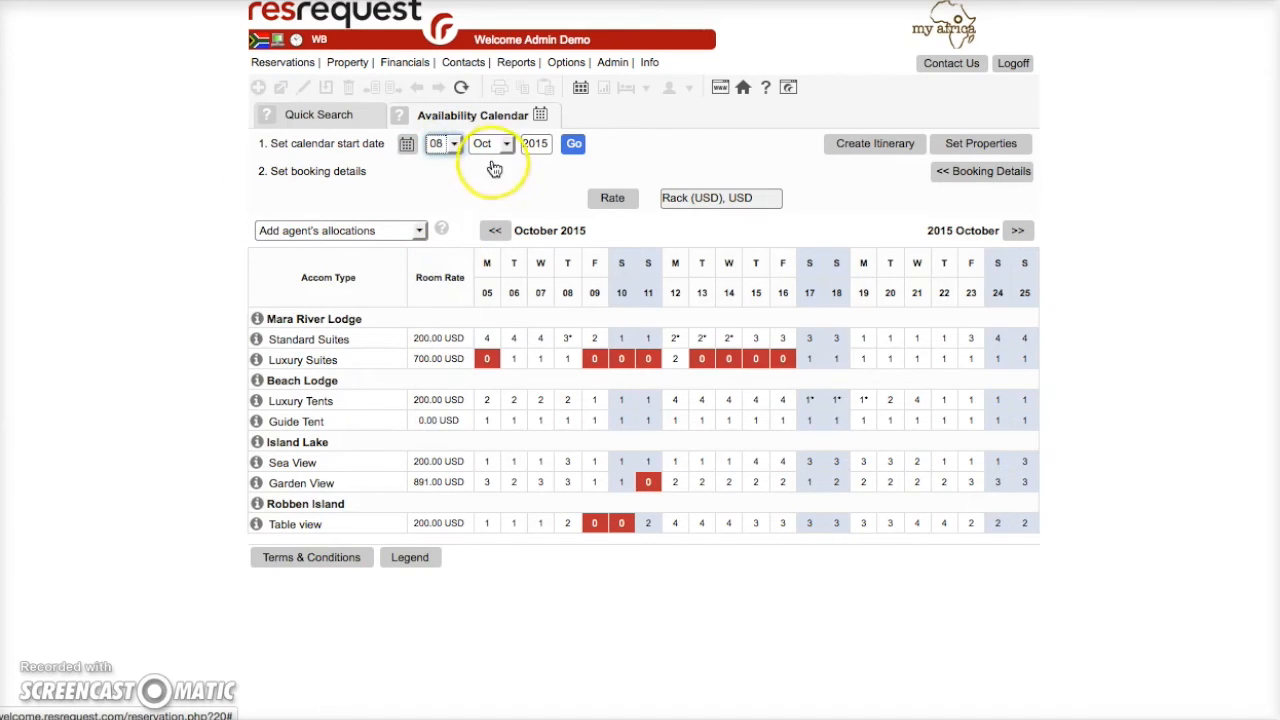
Set the calendar start date to 08 Nov 2015 and load it.
{"action": "left_click", "coordinate": [490, 143]}
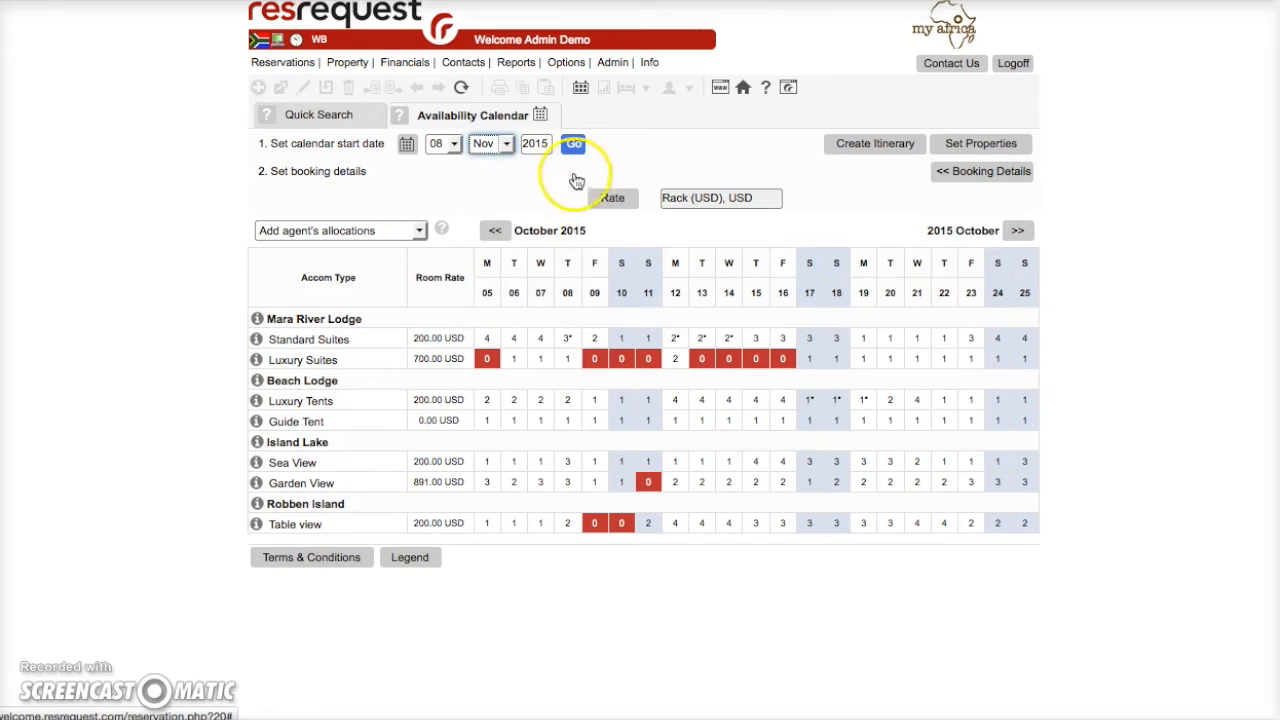
{"action": "left_click", "coordinate": [574, 143]}
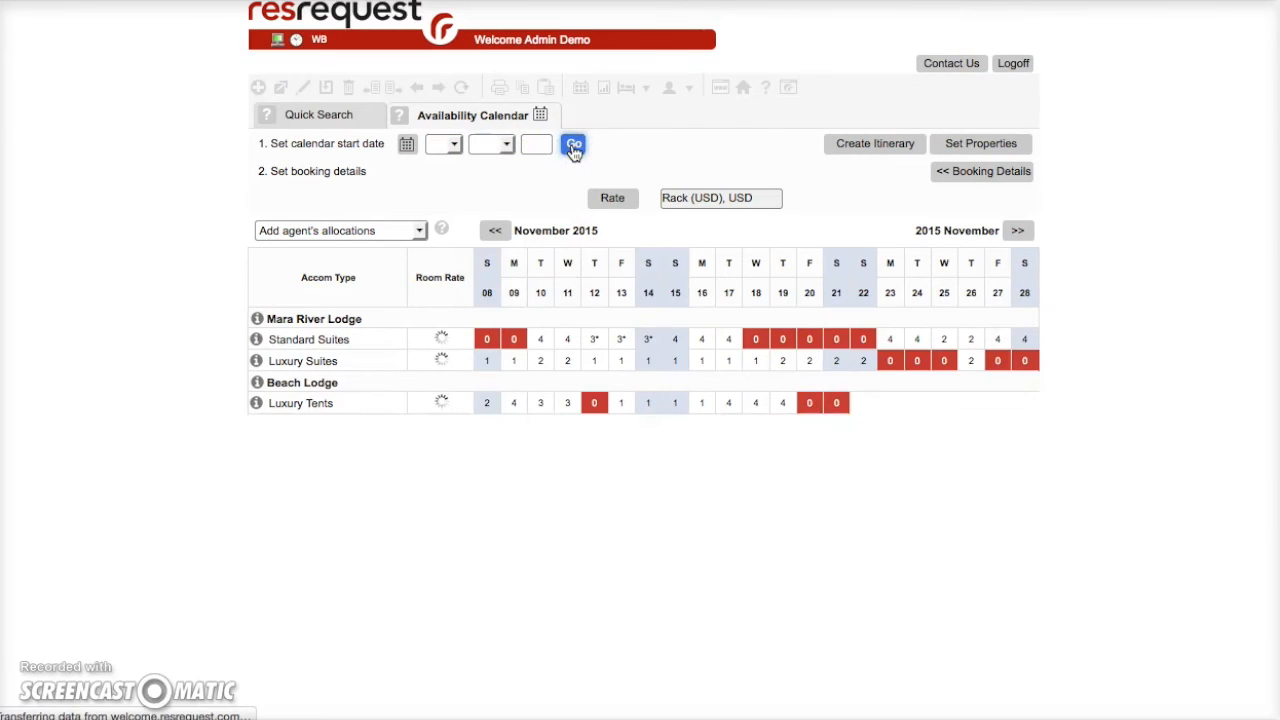
{"action": "left_click", "coordinate": [573, 143]}
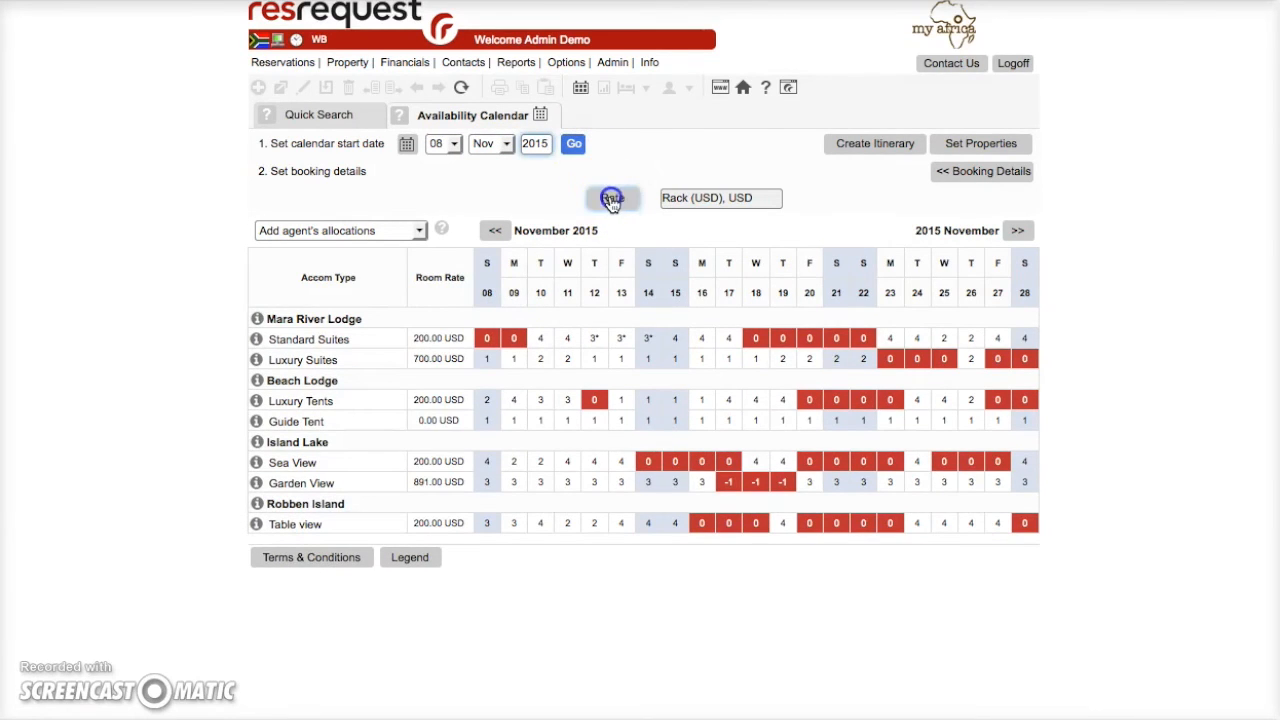
{"action": "left_click", "coordinate": [612, 198]}
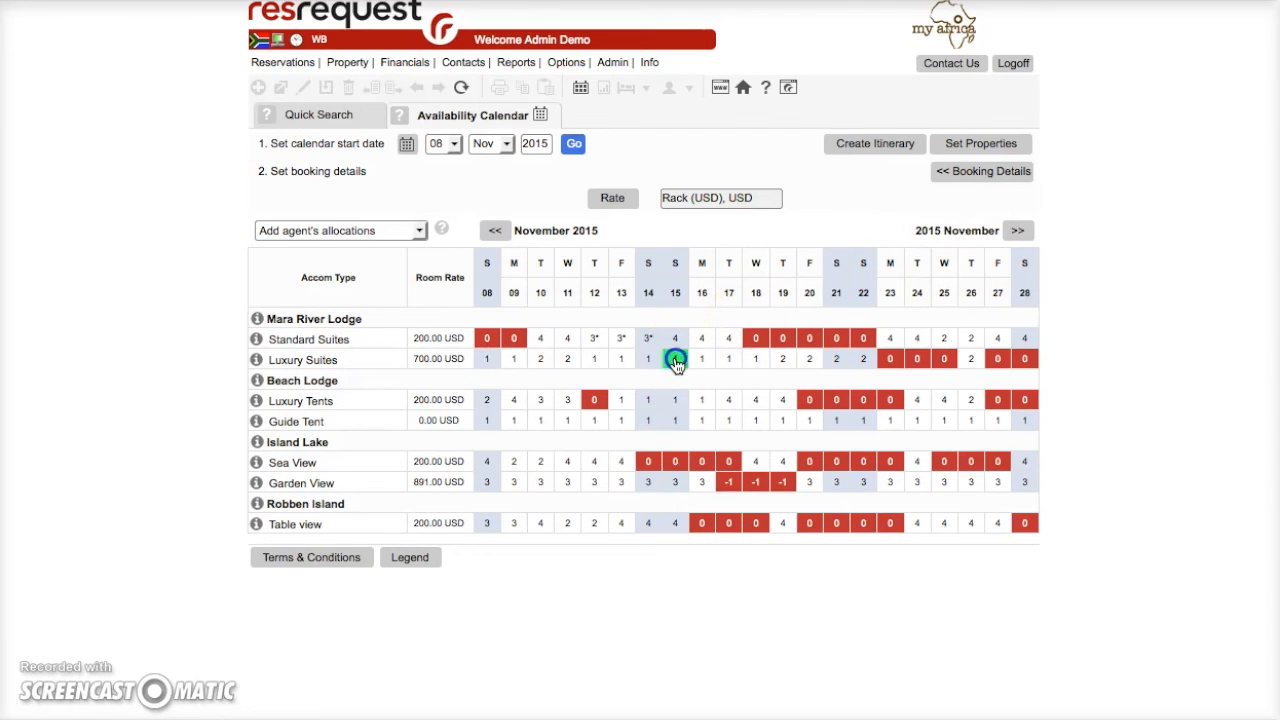
Create 1 Luxury Suites room arriving 15 Nov, for 1785.00 USD.
{"action": "left_click", "coordinate": [676, 358]}
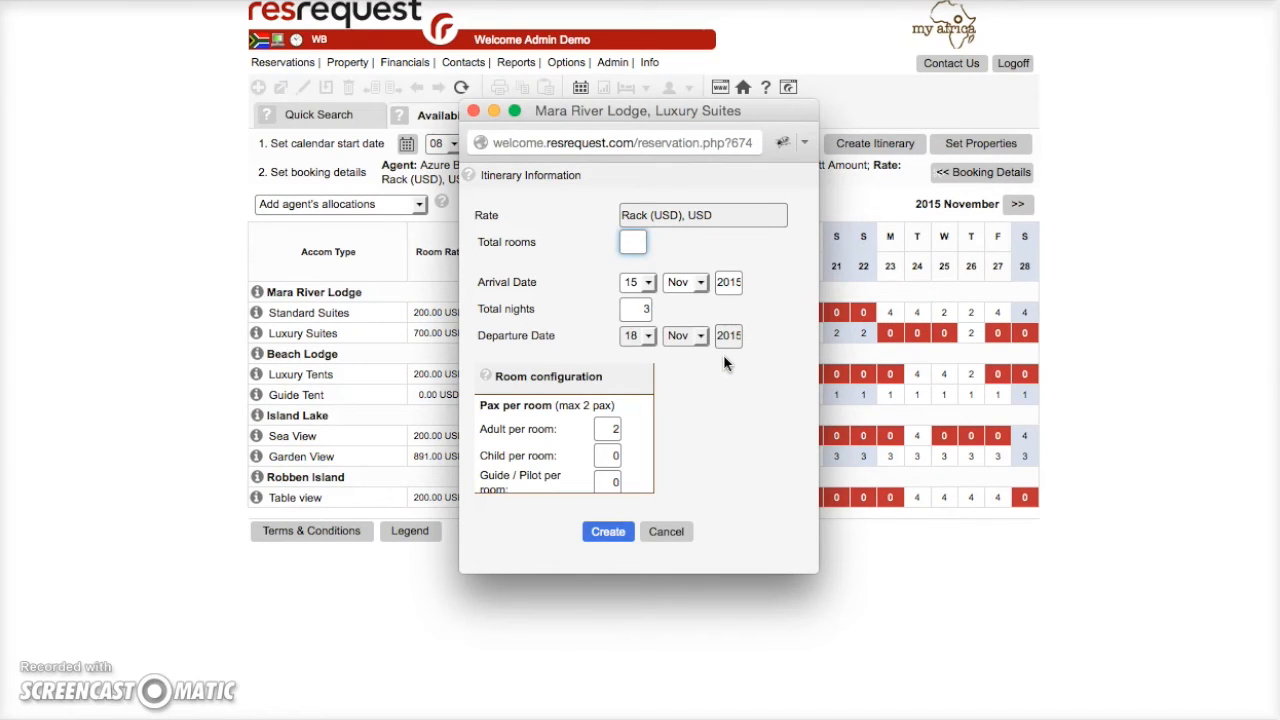
{"action": "type", "text": "1"}
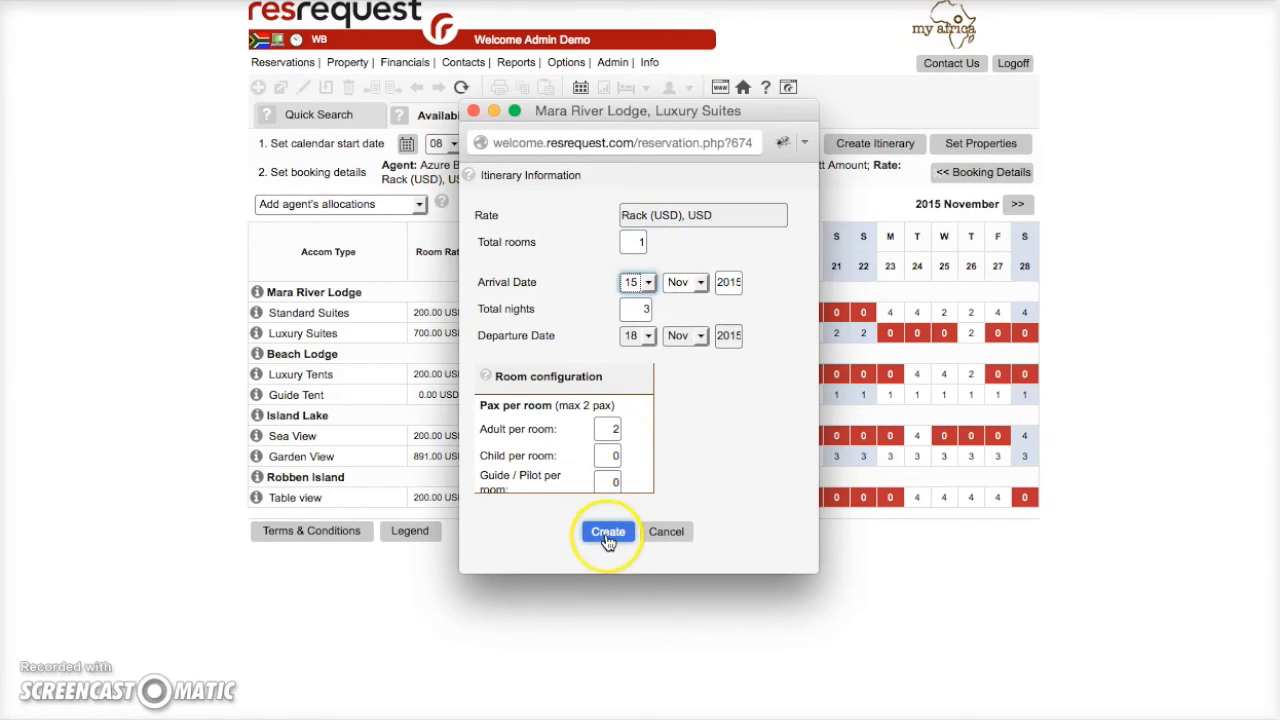
{"action": "left_click", "coordinate": [607, 531]}
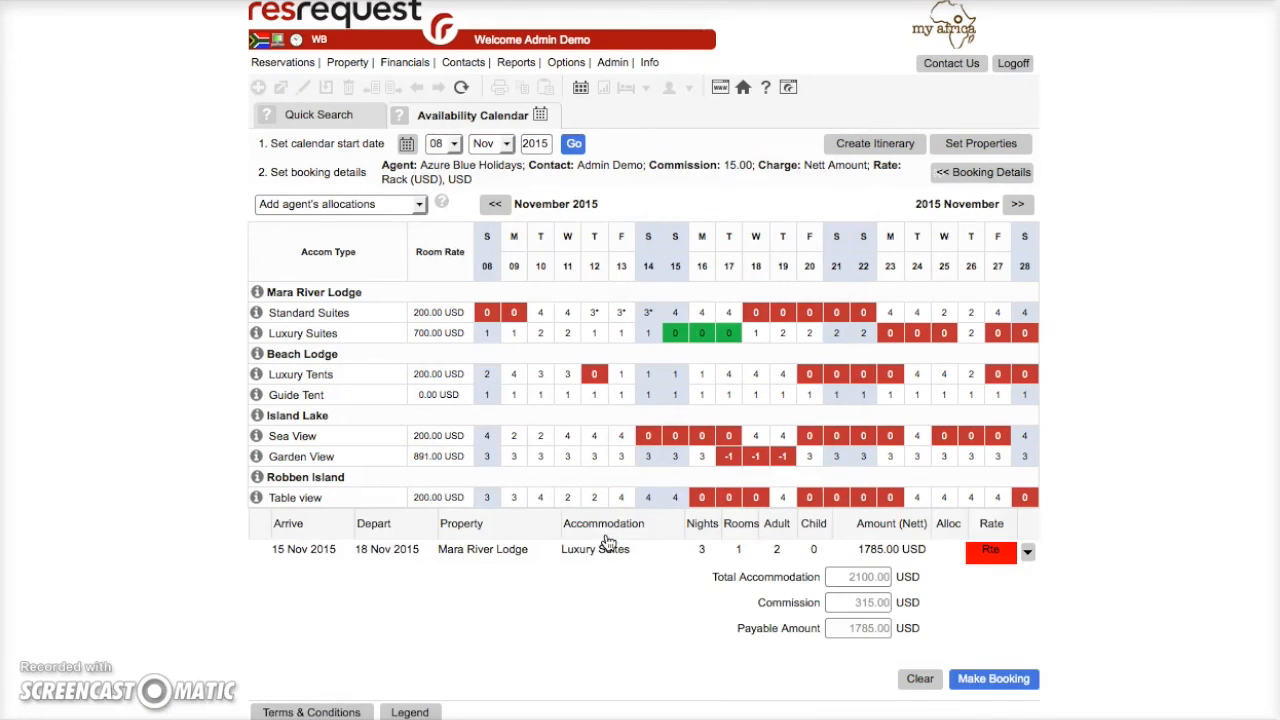
{"action": "mouse_move", "coordinate": [935, 575]}
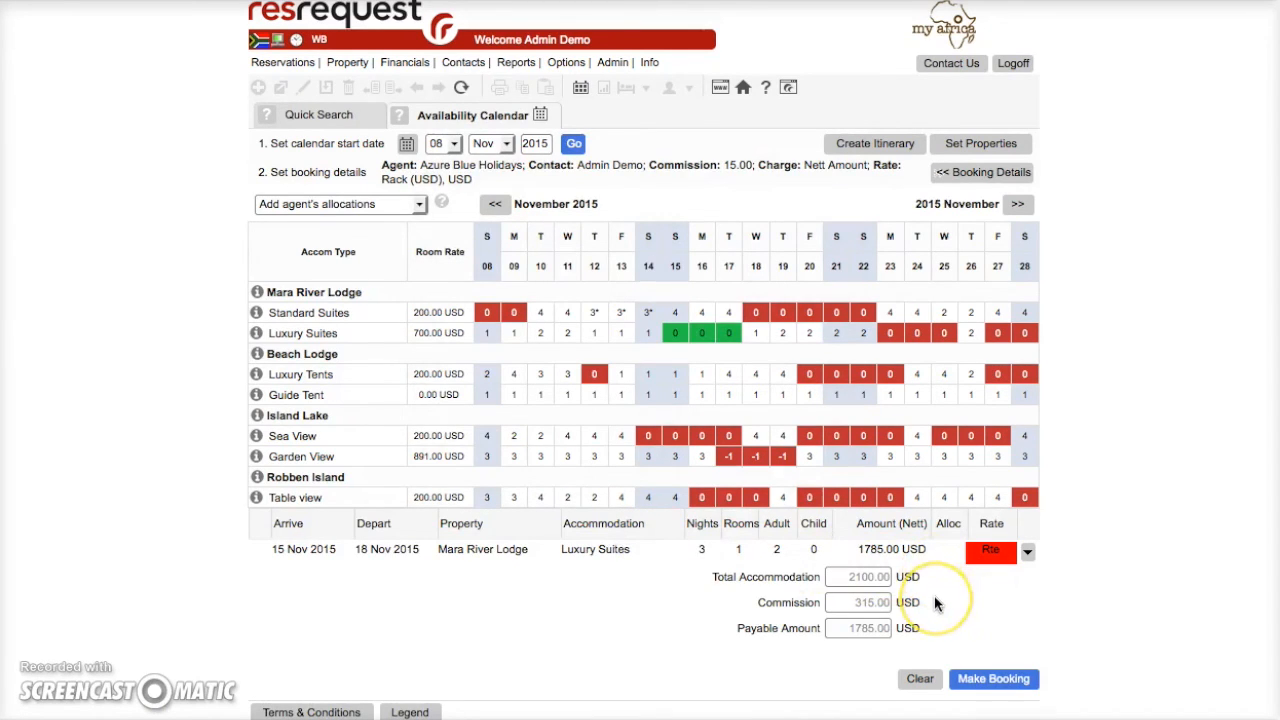
{"action": "mouse_move", "coordinate": [938, 628]}
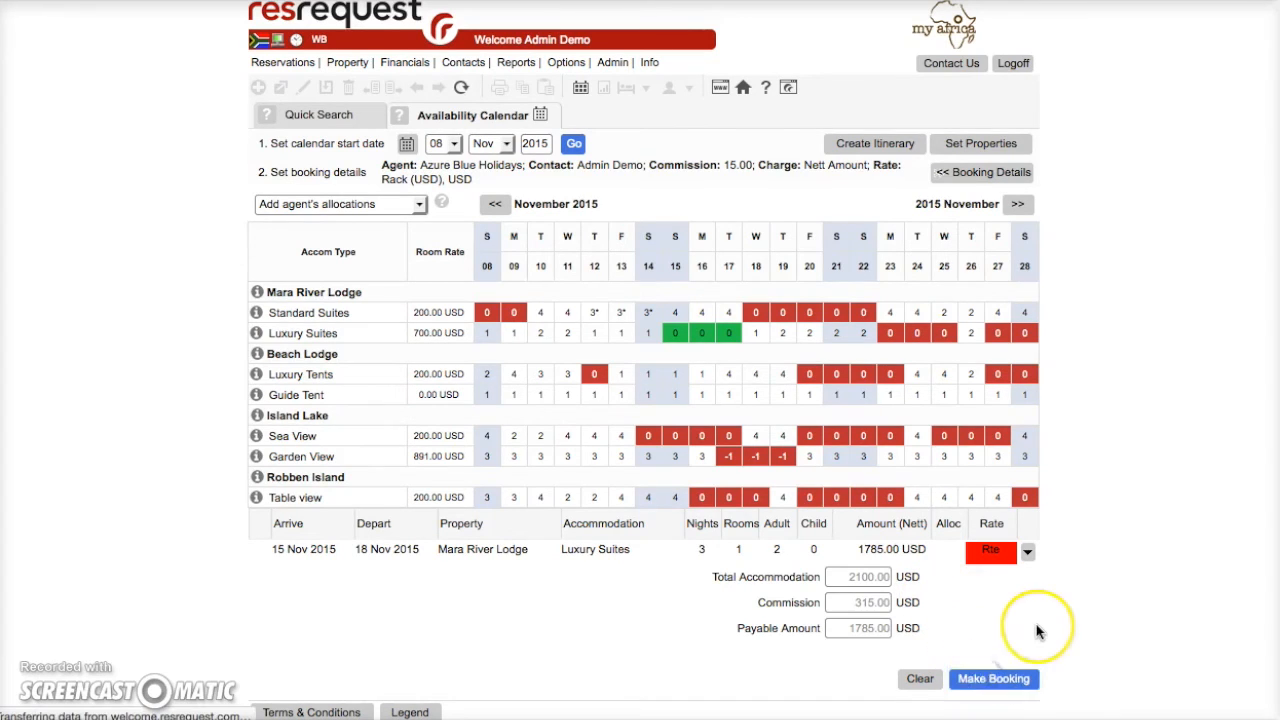
Make the booking, accept the terms, and submit reservation 'Sayers x 2' as provisional.
{"action": "left_click", "coordinate": [993, 679]}
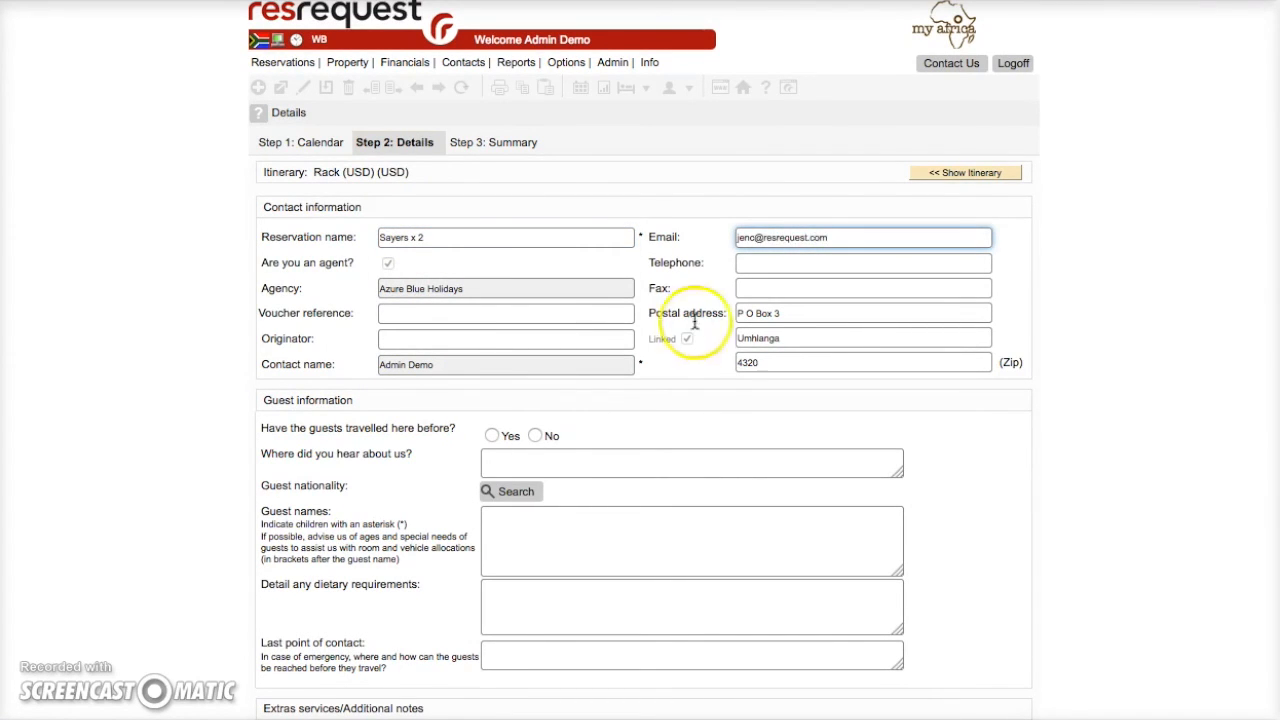
{"action": "scroll", "scroll_direction": "down", "scroll_amount": 3}
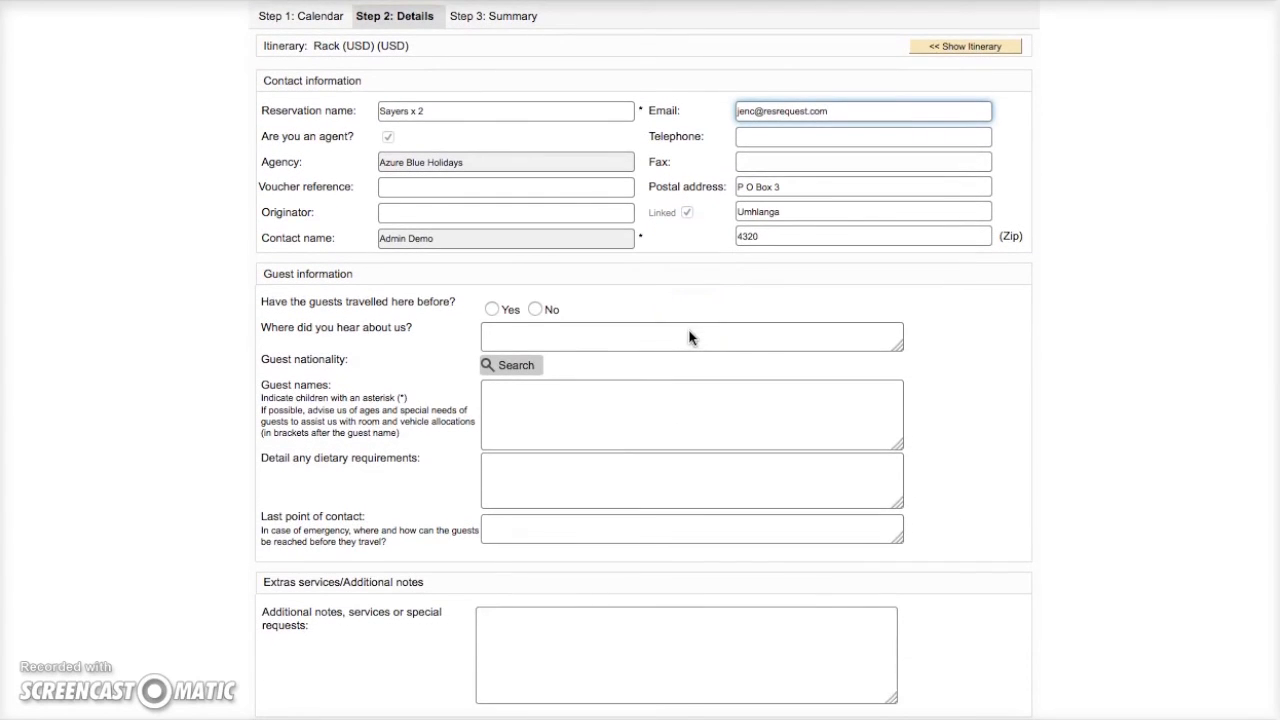
{"action": "scroll", "scroll_direction": "down", "scroll_amount": 3}
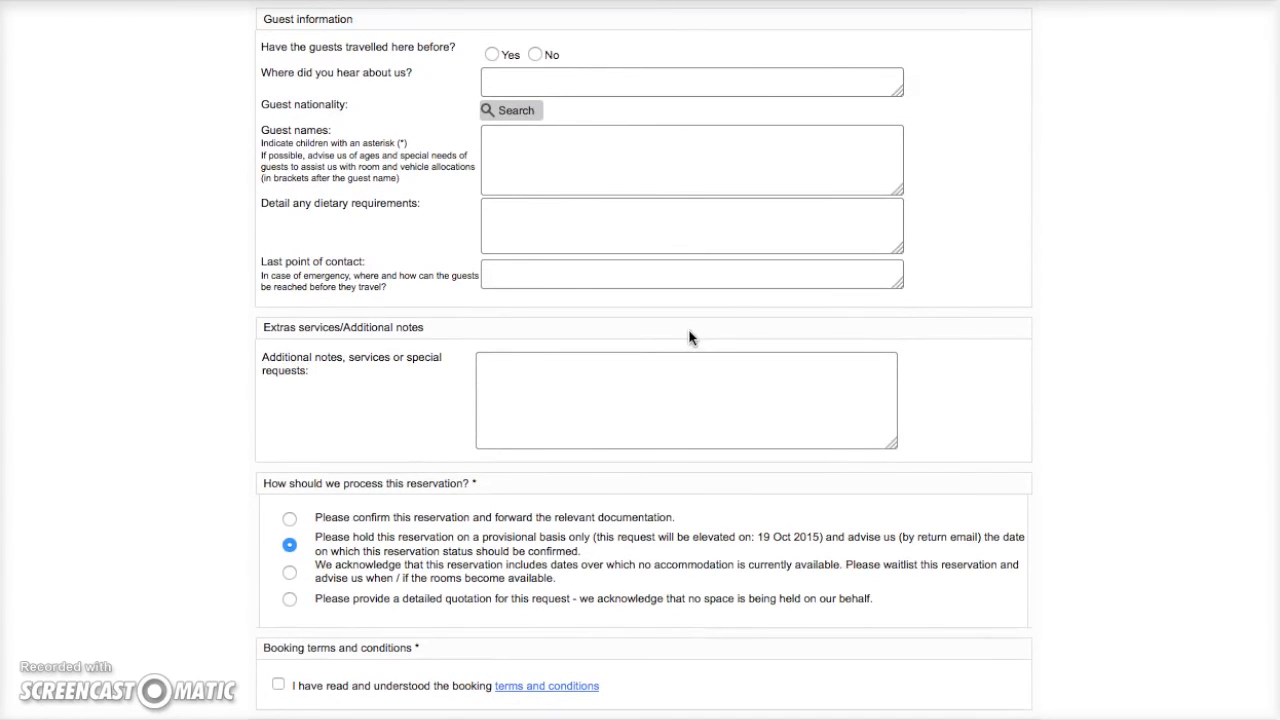
{"action": "scroll", "scroll_direction": "down", "scroll_amount": 3}
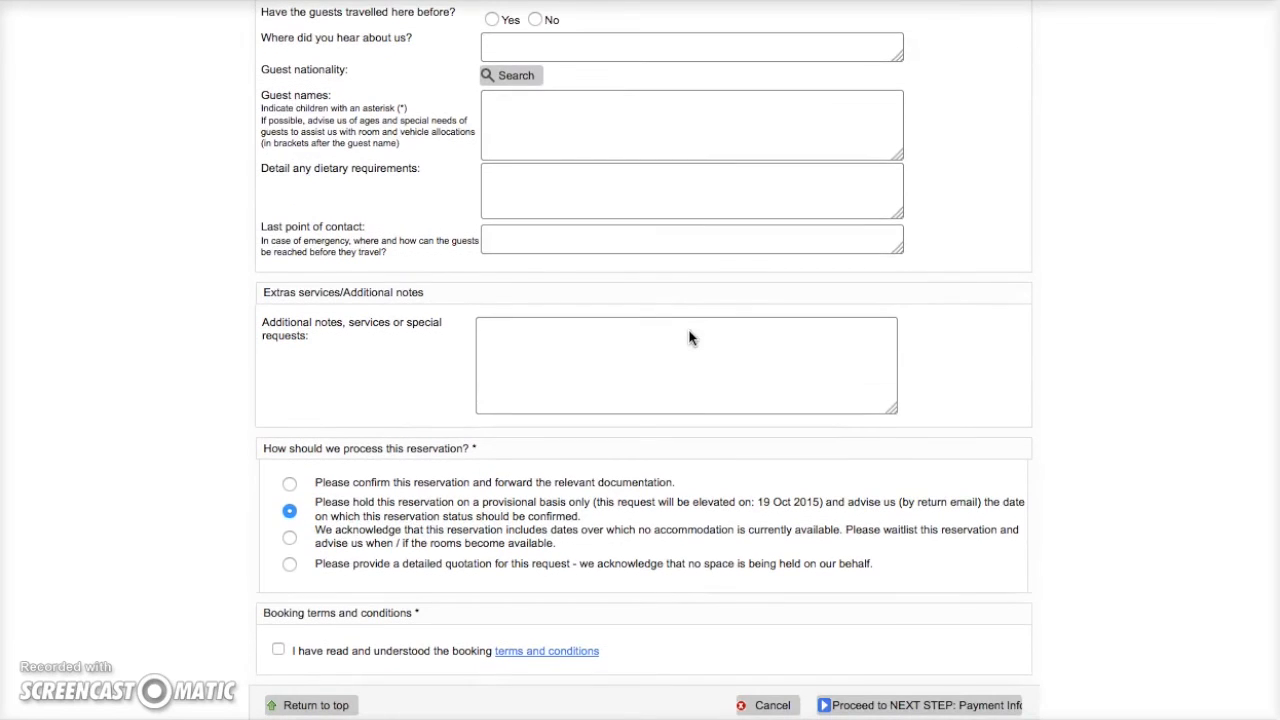
{"action": "mouse_move", "coordinate": [593, 457]}
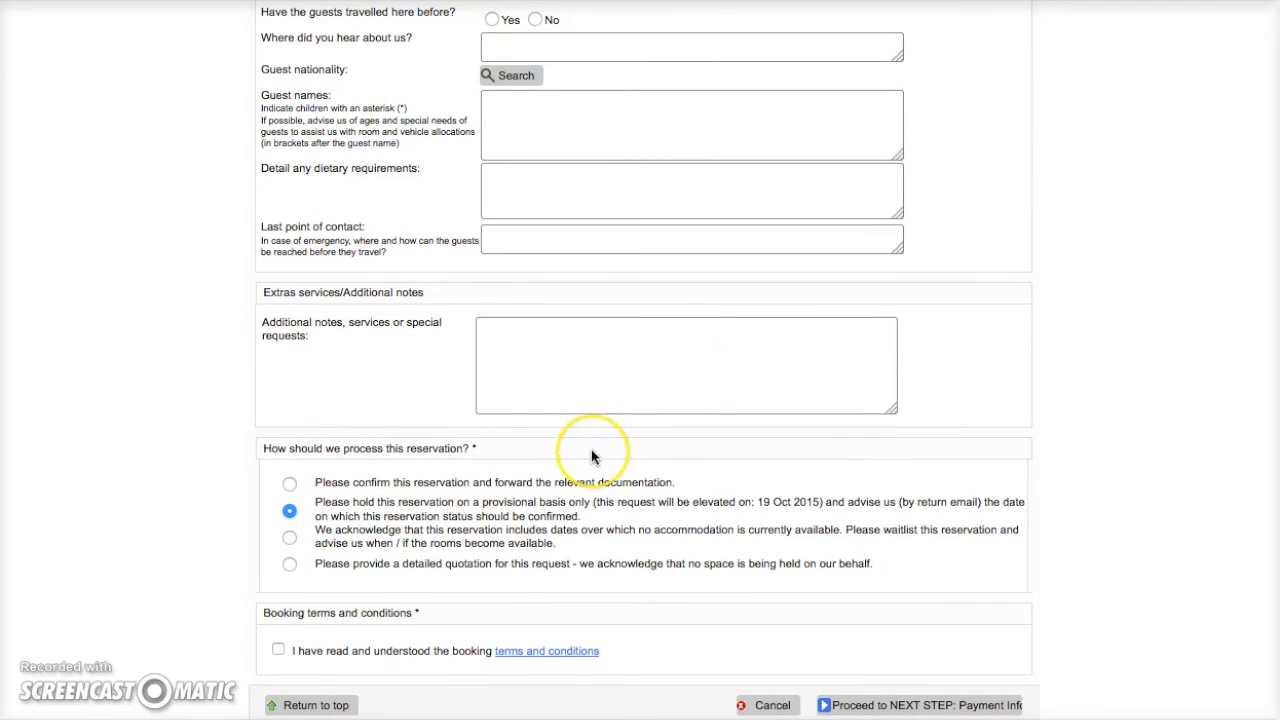
{"action": "mouse_move", "coordinate": [594, 457]}
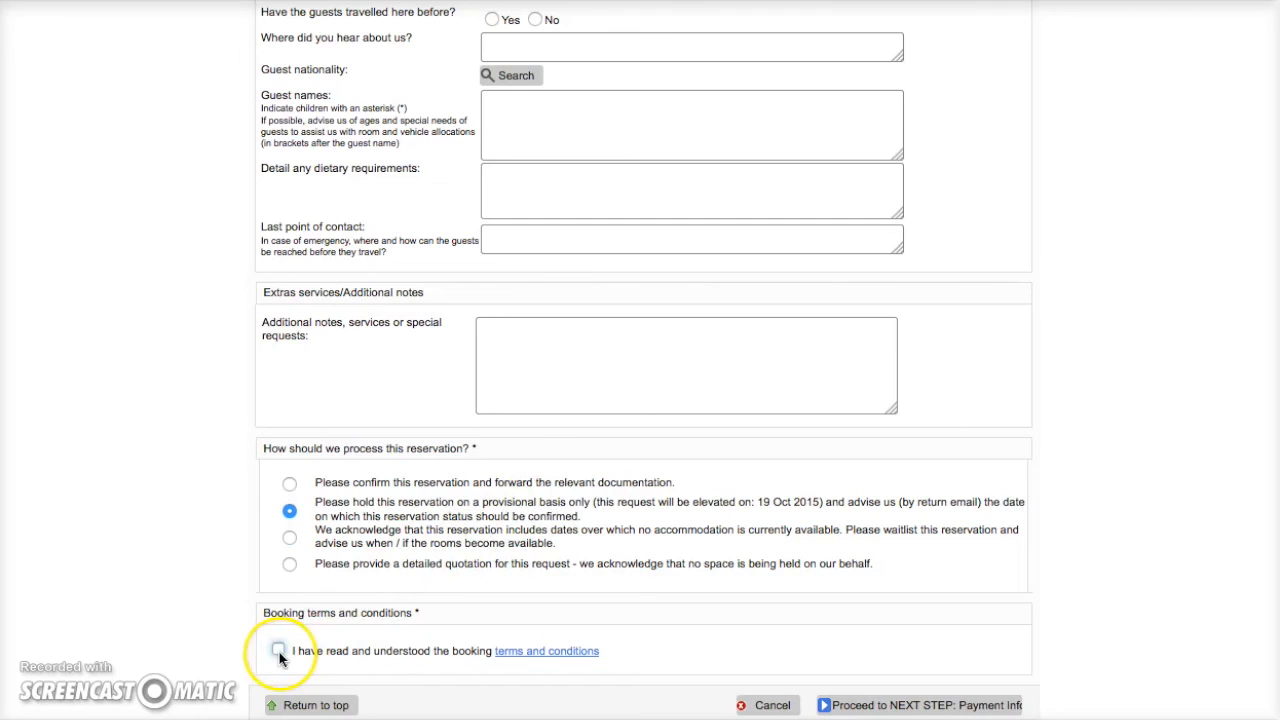
{"action": "left_click", "coordinate": [278, 648]}
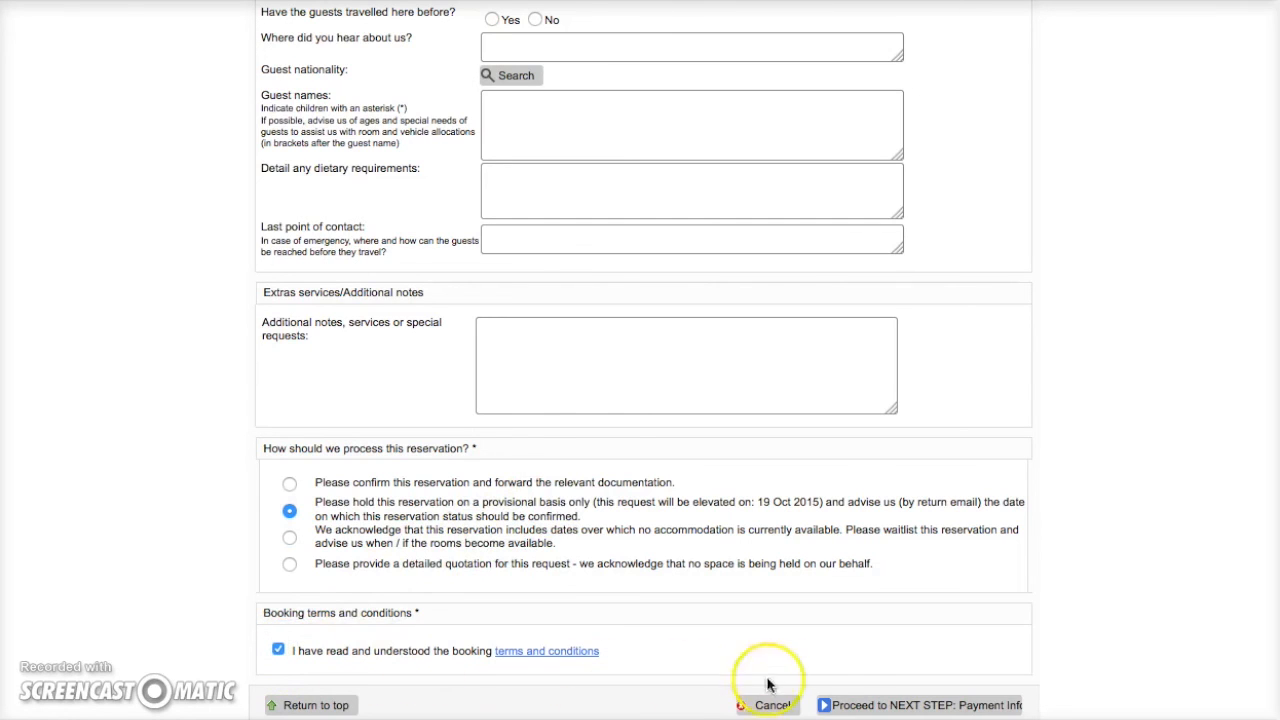
{"action": "left_click", "coordinate": [918, 705]}
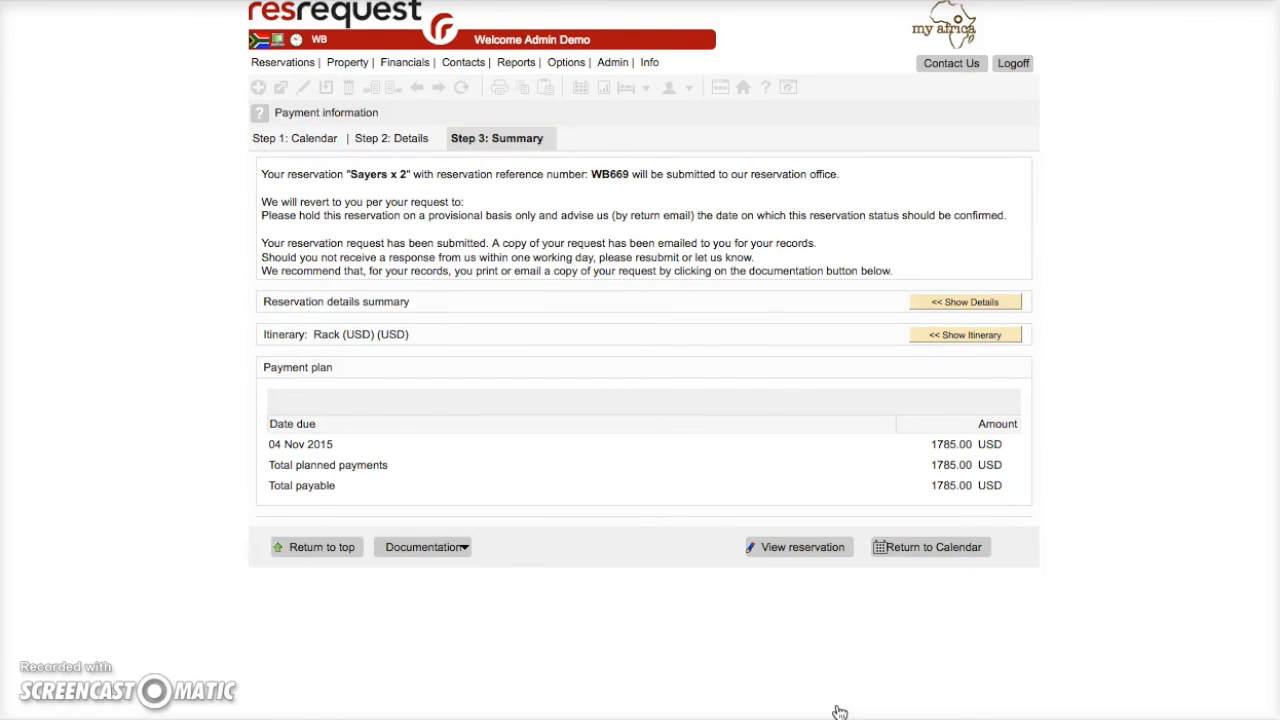
{"action": "mouse_move", "coordinate": [403, 188]}
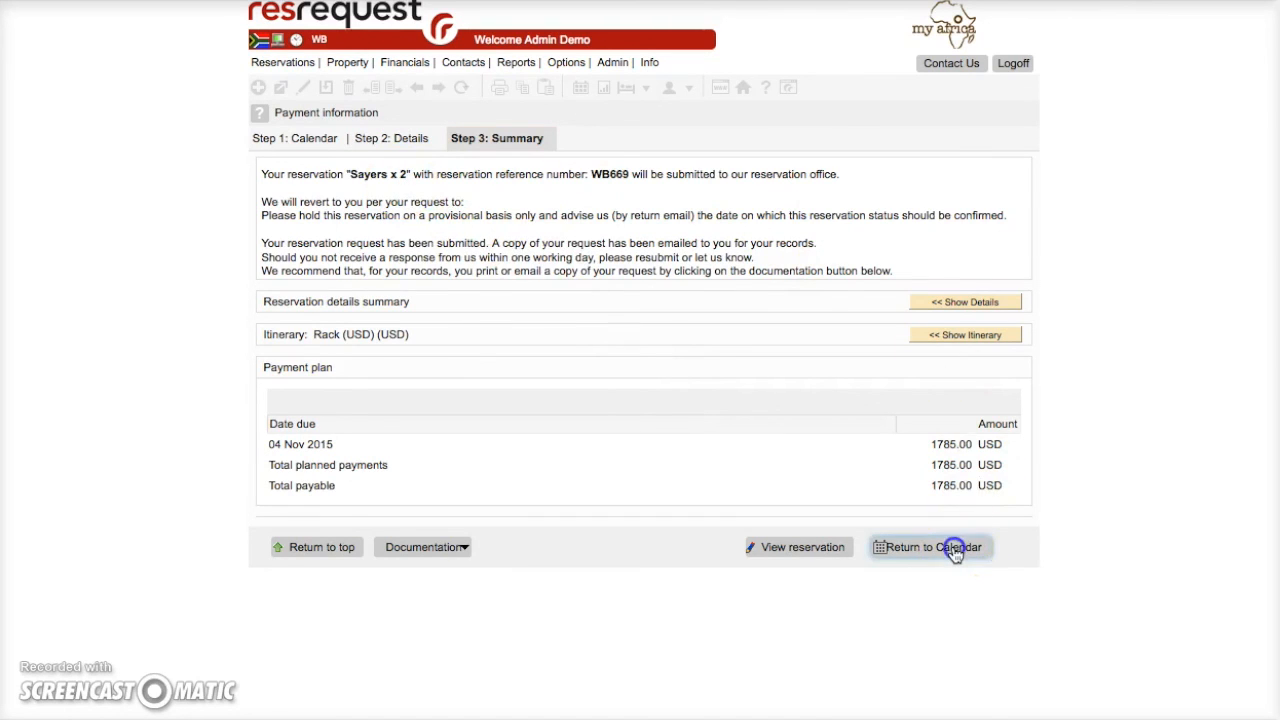
Return from the Summary page to the calendar starting 08 November 2015.
{"action": "left_click", "coordinate": [930, 547]}
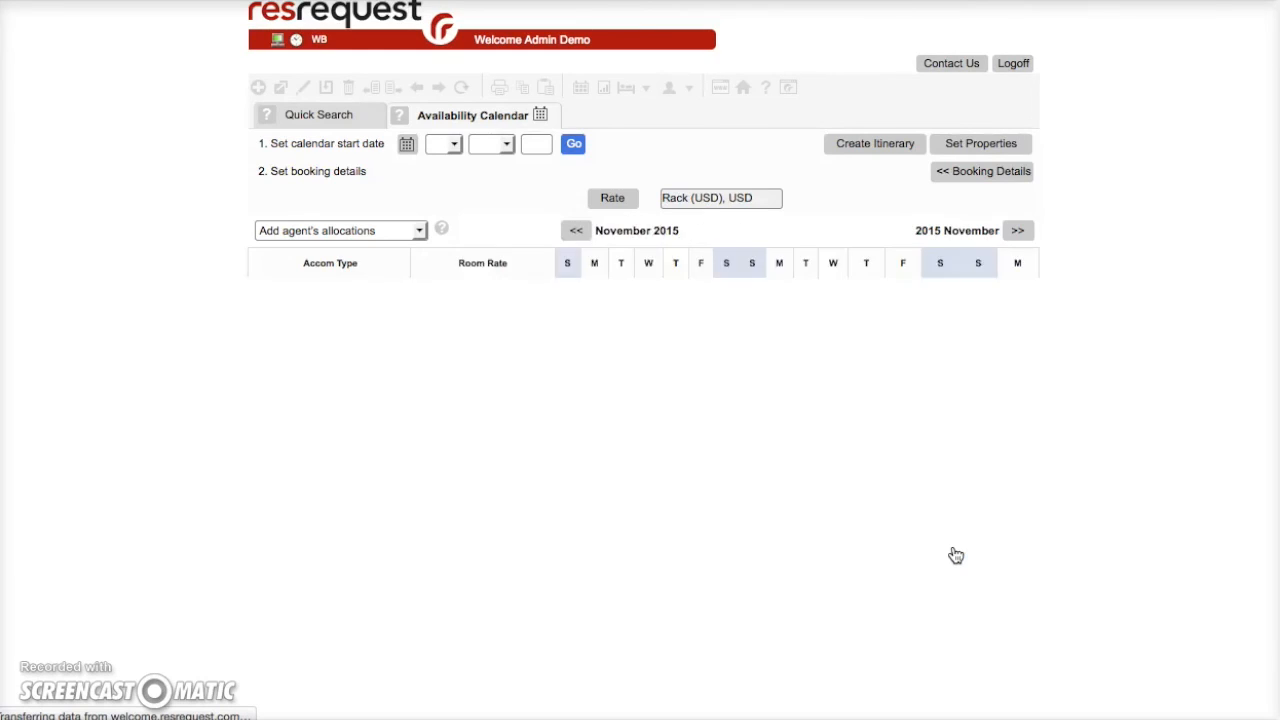
{"action": "left_click", "coordinate": [573, 143]}
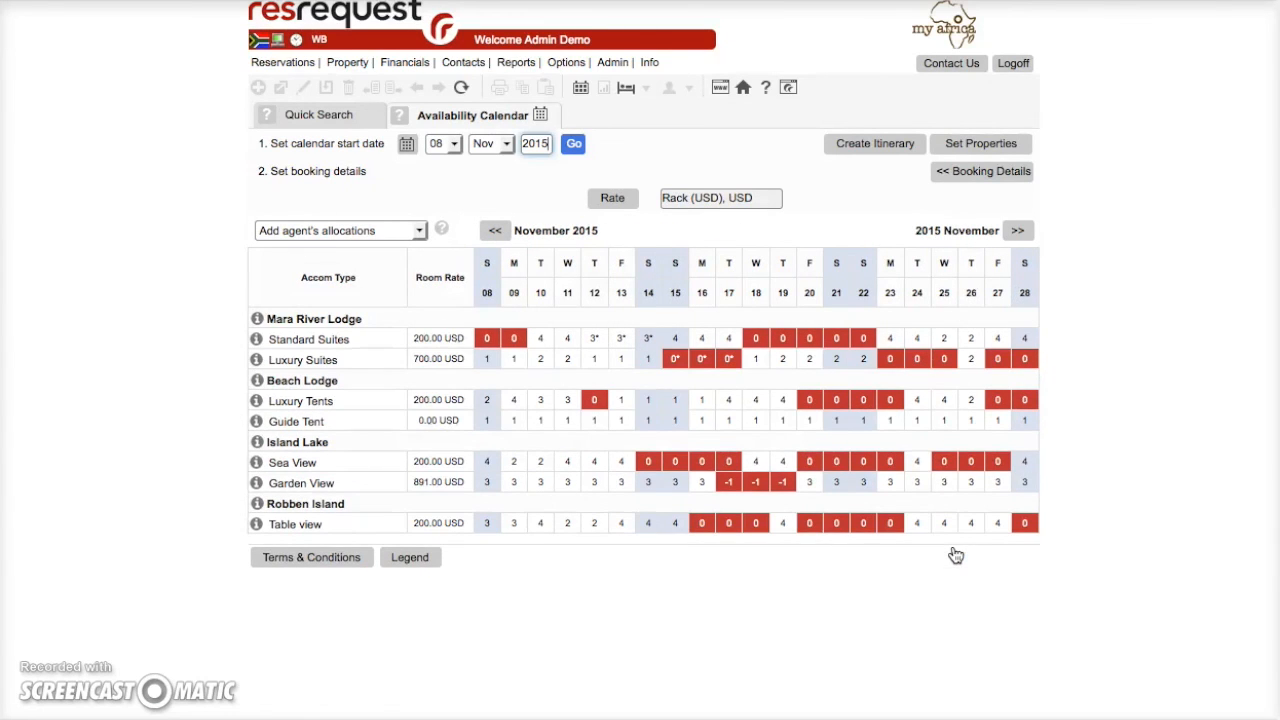